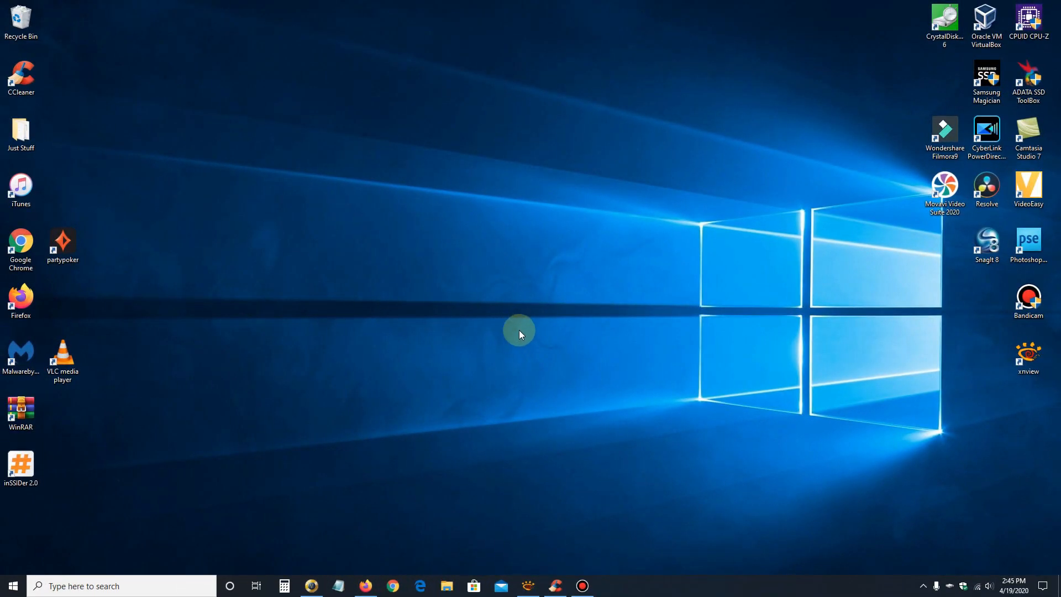
pyautogui.moveTo(465, 302)
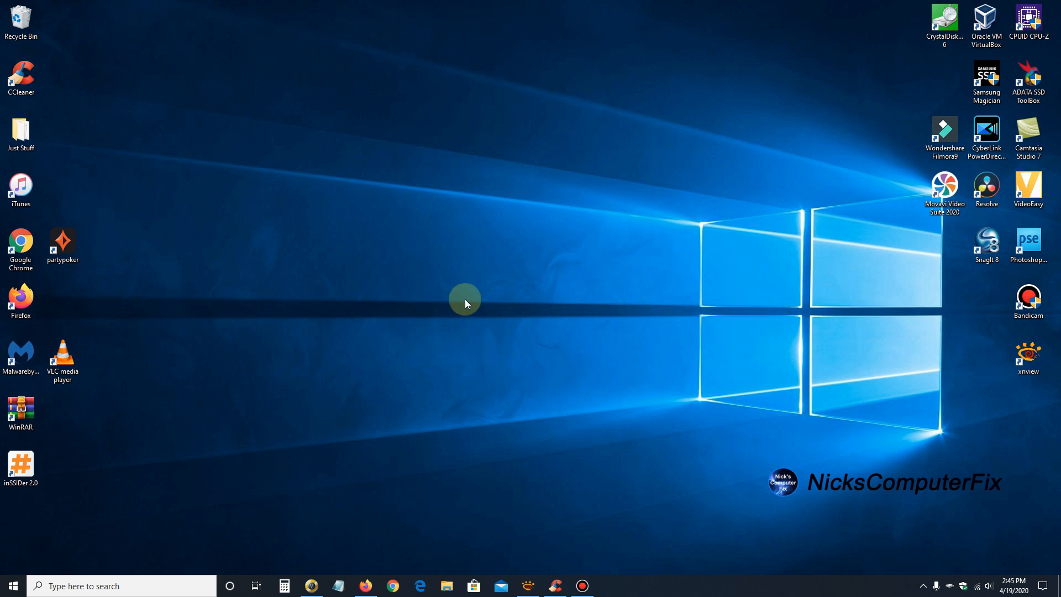
pyautogui.moveTo(434, 331)
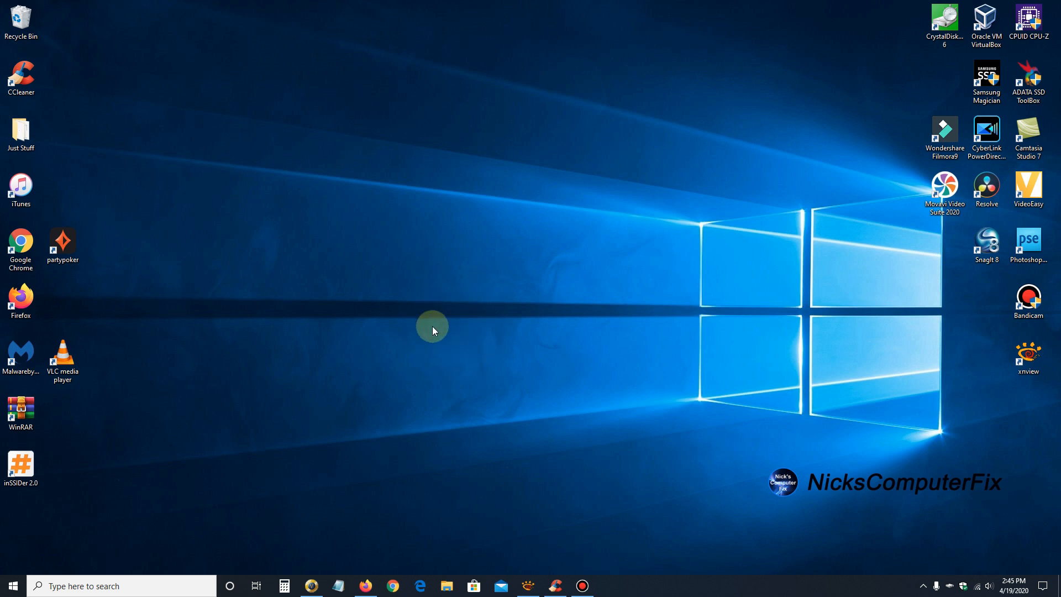
pyautogui.moveTo(395, 302)
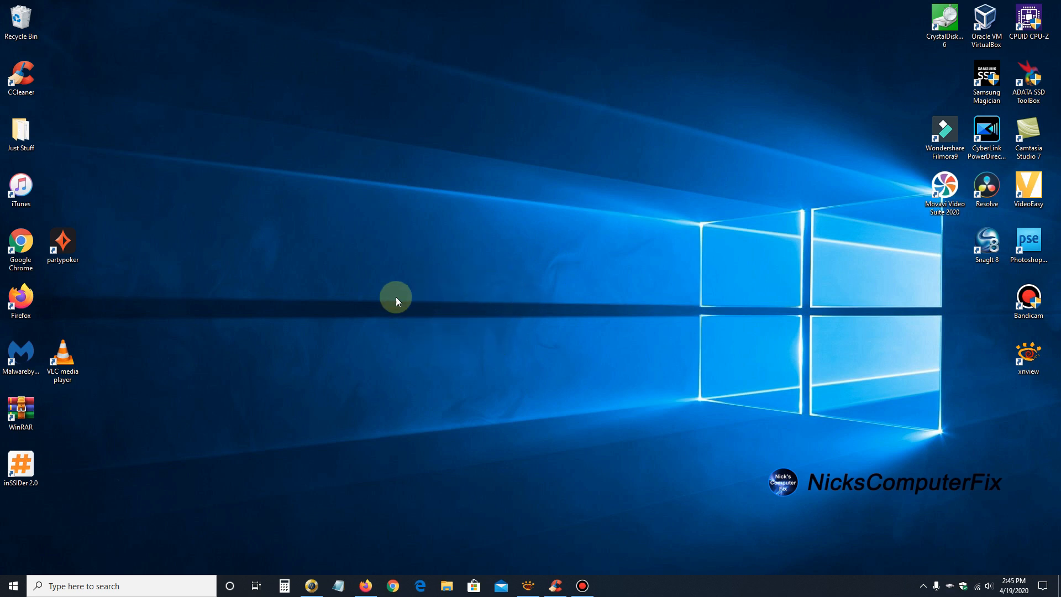
pyautogui.moveTo(424, 299)
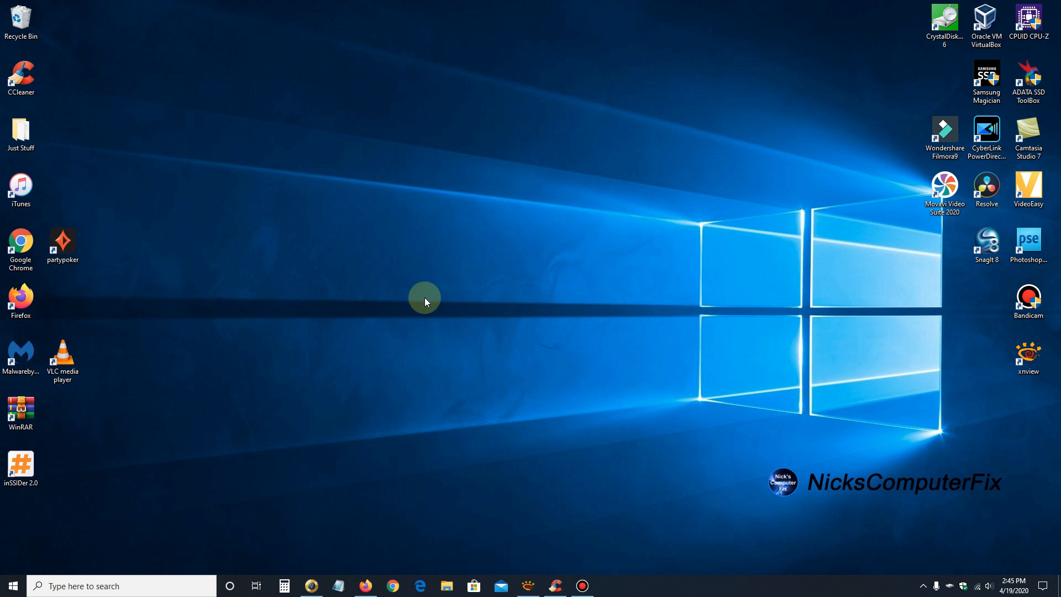
pyautogui.moveTo(719, 377)
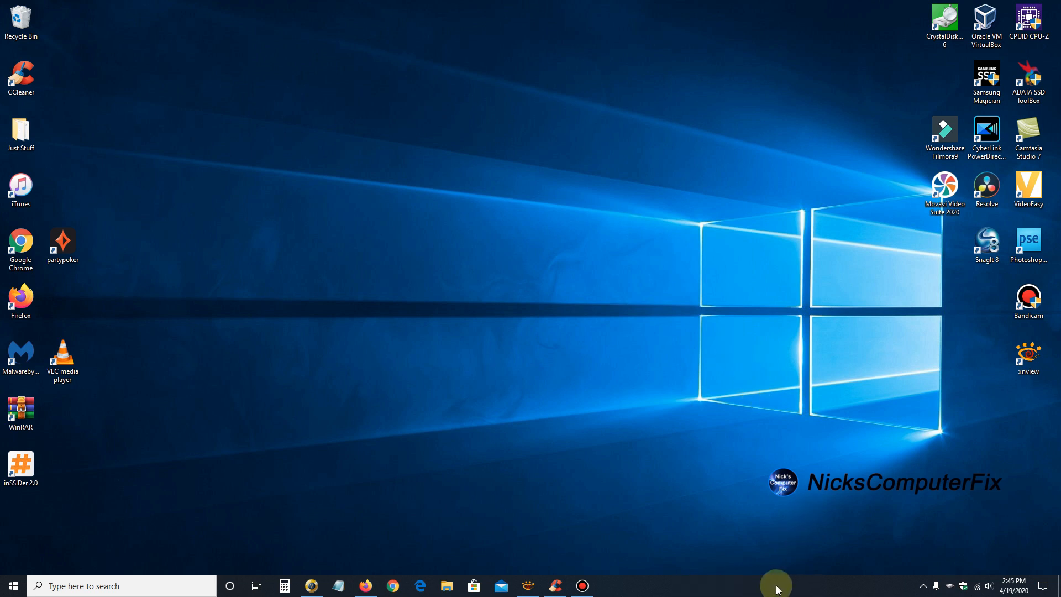
# - Launch Task Manager from the taskbar menu and show the Startup apps list
pyautogui.rightClick(776, 585)
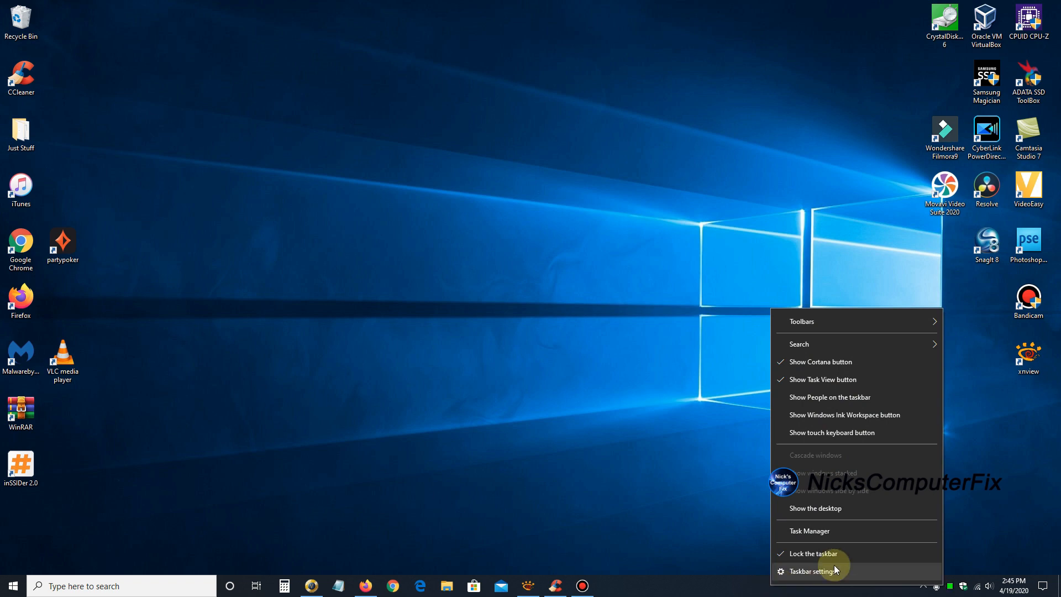
pyautogui.click(809, 531)
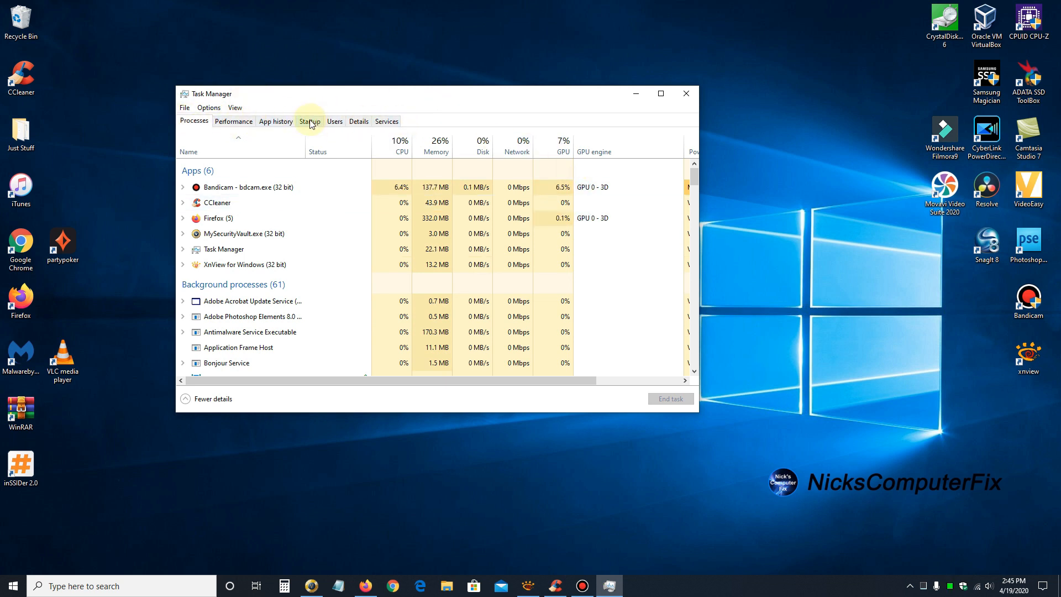
pyautogui.click(310, 121)
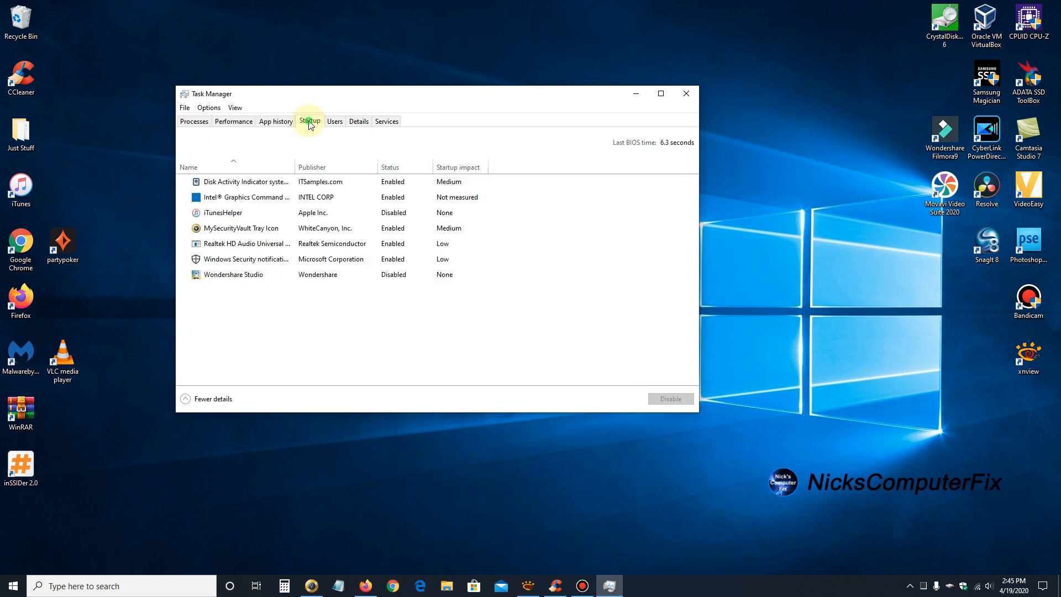
# - Select the iTunesHelper startup entry to review its status and impact
pyautogui.click(233, 274)
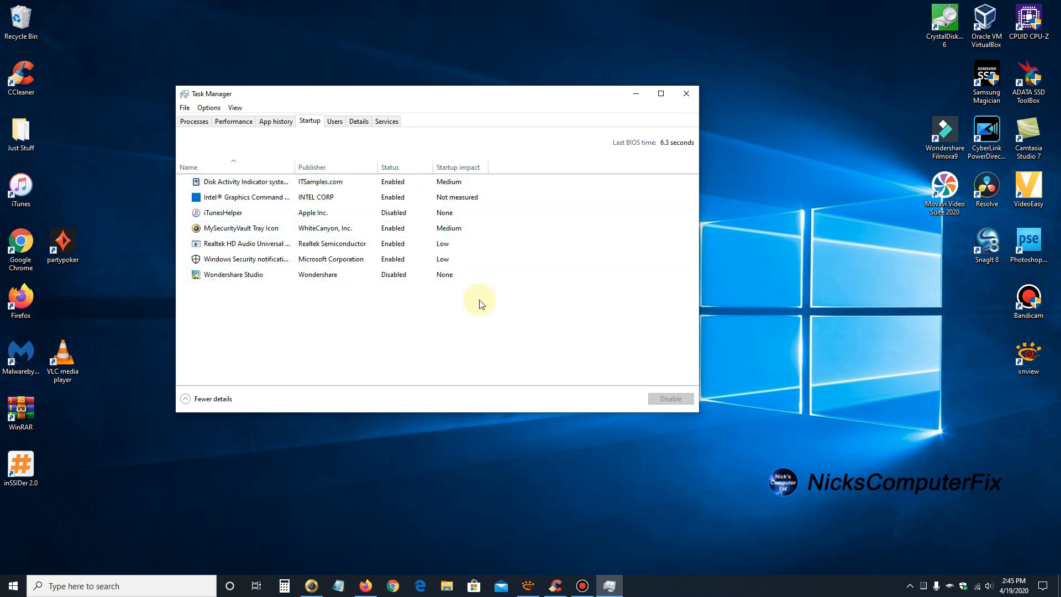
pyautogui.moveTo(454, 302)
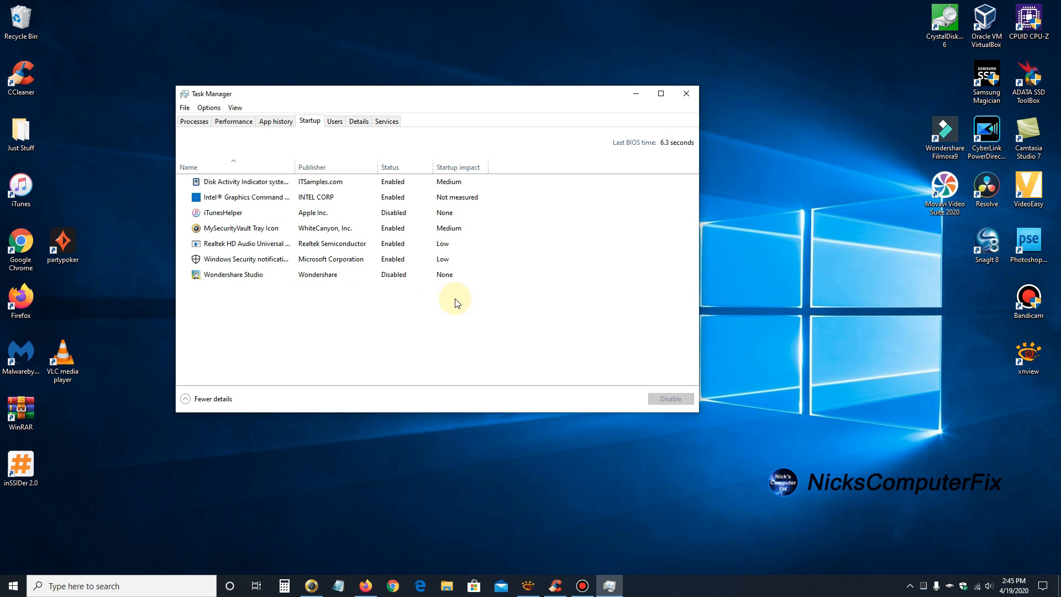
pyautogui.click(267, 181)
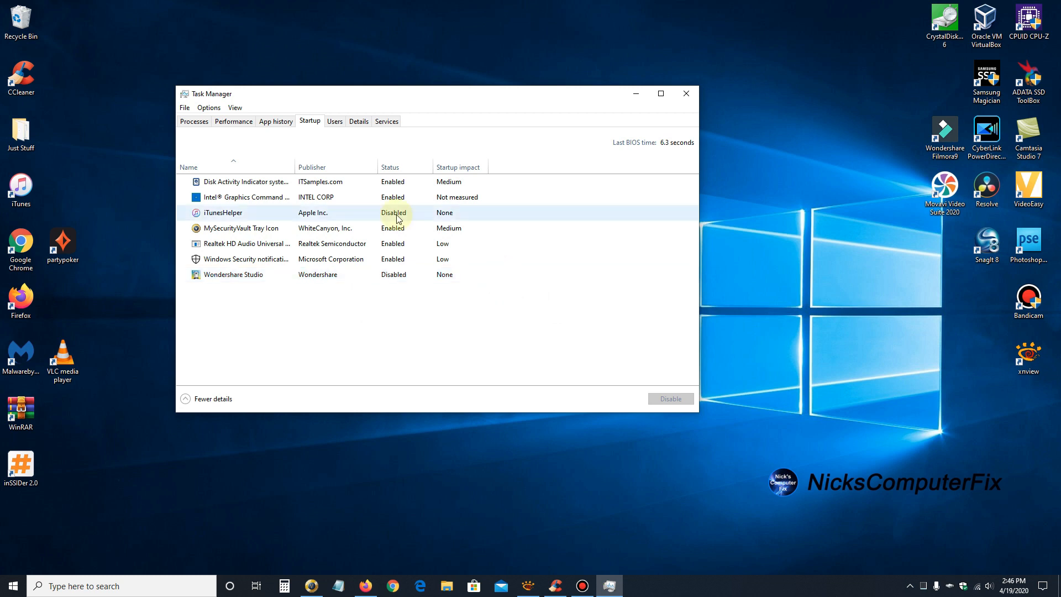
pyautogui.moveTo(211, 212)
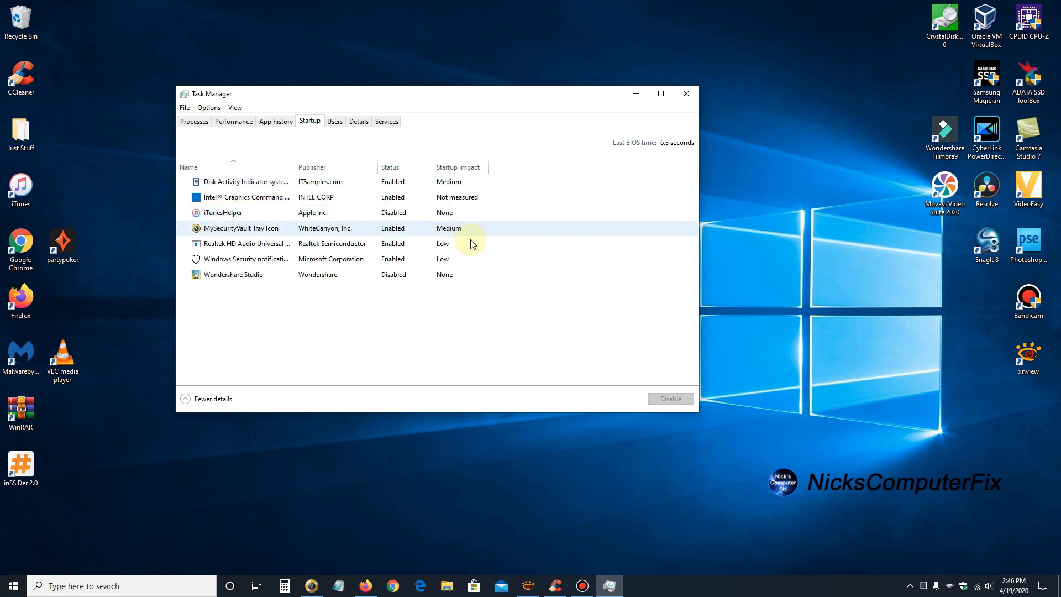
pyautogui.click(233, 274)
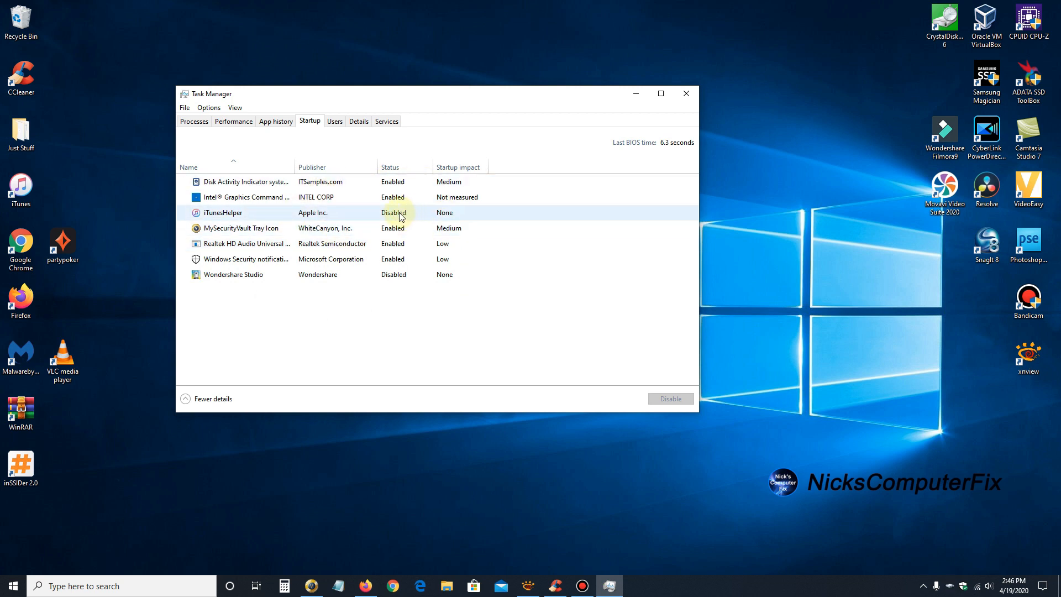
pyautogui.rightClick(399, 212)
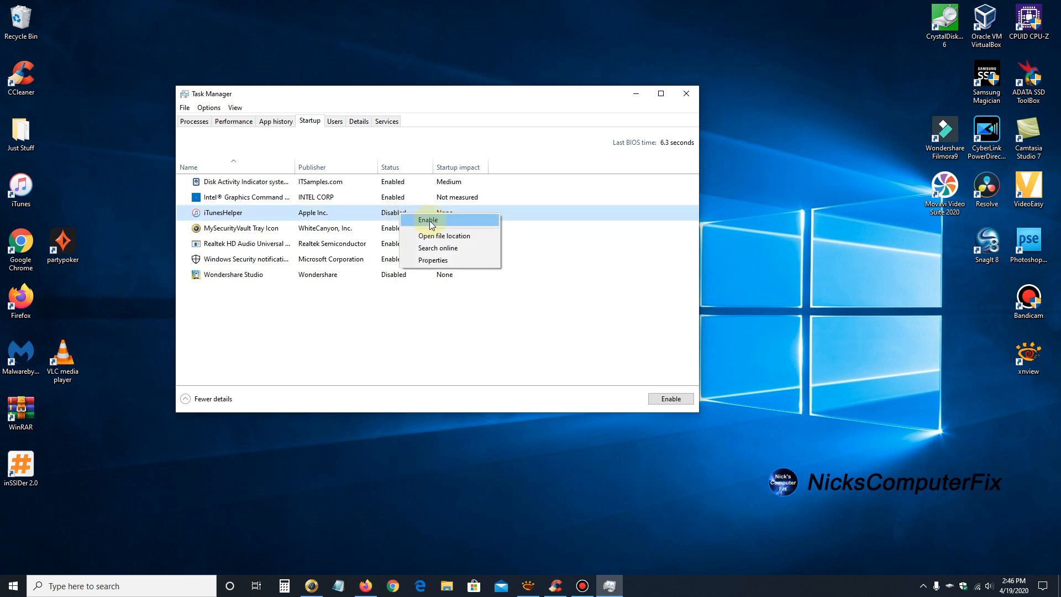
pyautogui.click(427, 220)
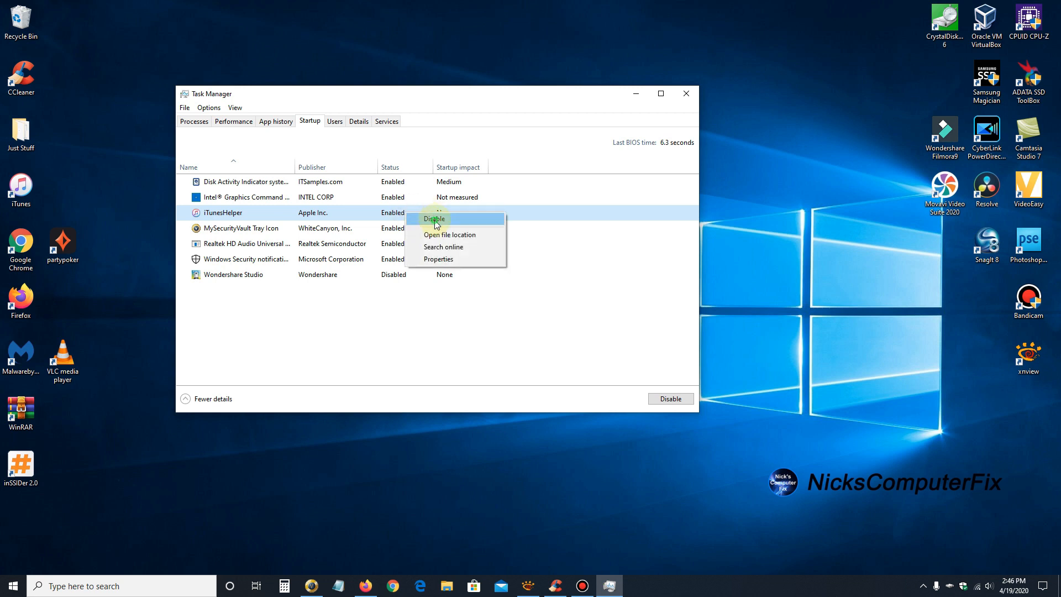
pyautogui.click(434, 219)
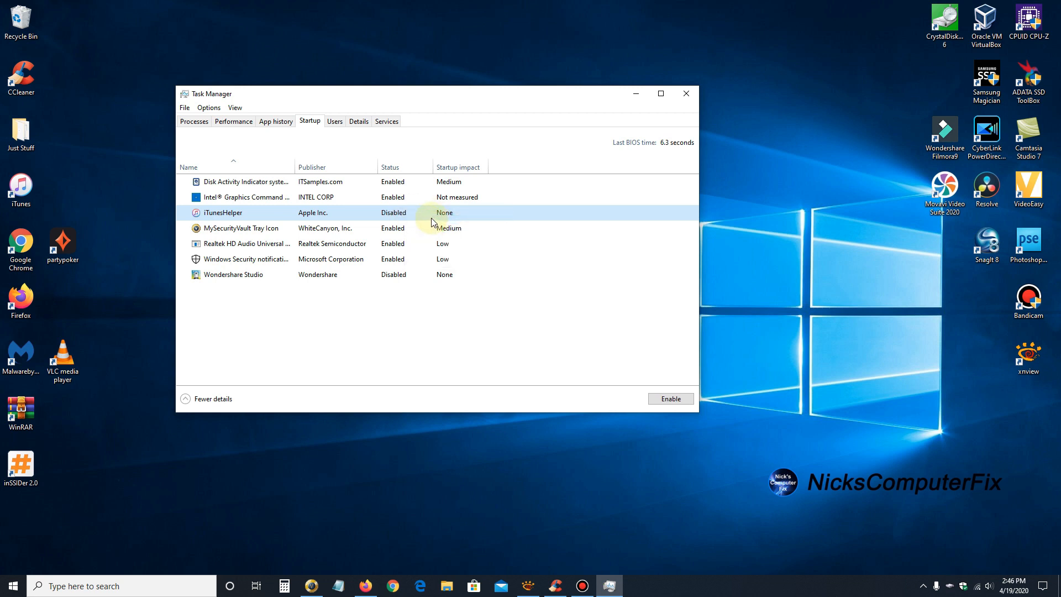
pyautogui.moveTo(603, 264)
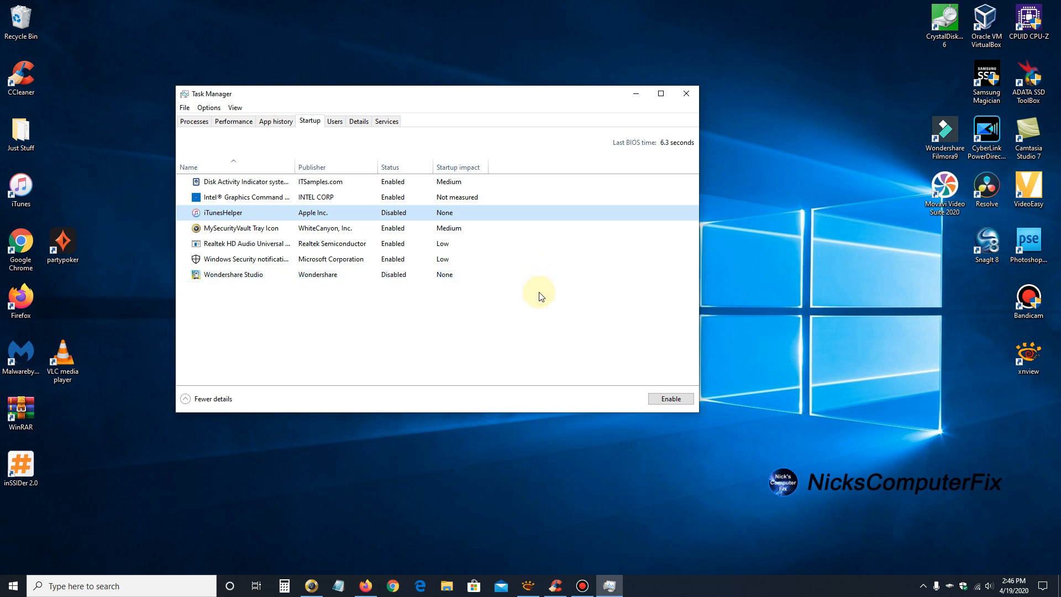
pyautogui.moveTo(510, 196)
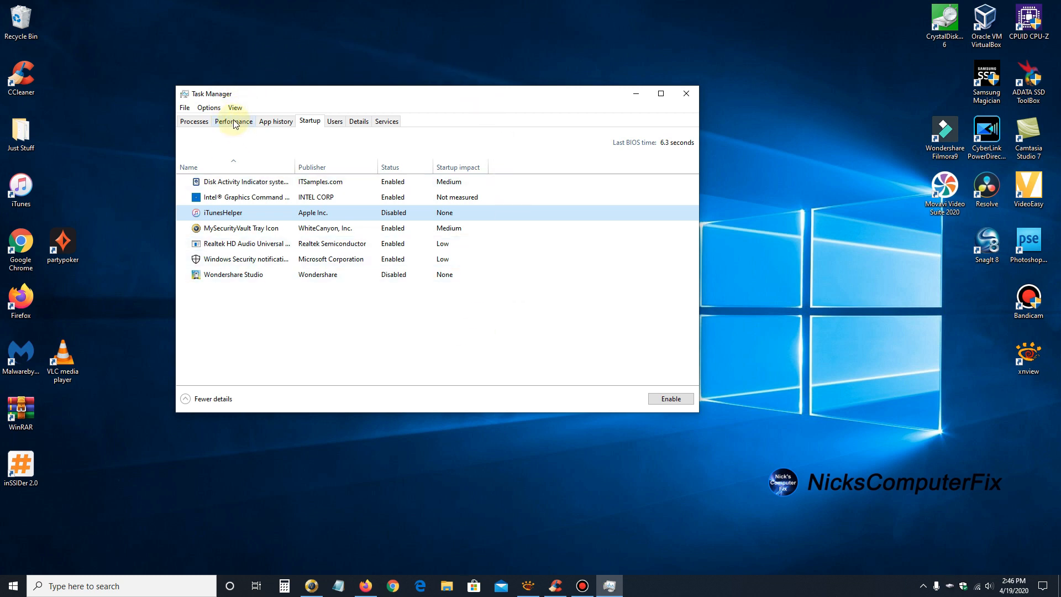
# - View Performance > Memory: 16 GB at 2666 MHz, 2 of 4 slots used
pyautogui.click(233, 121)
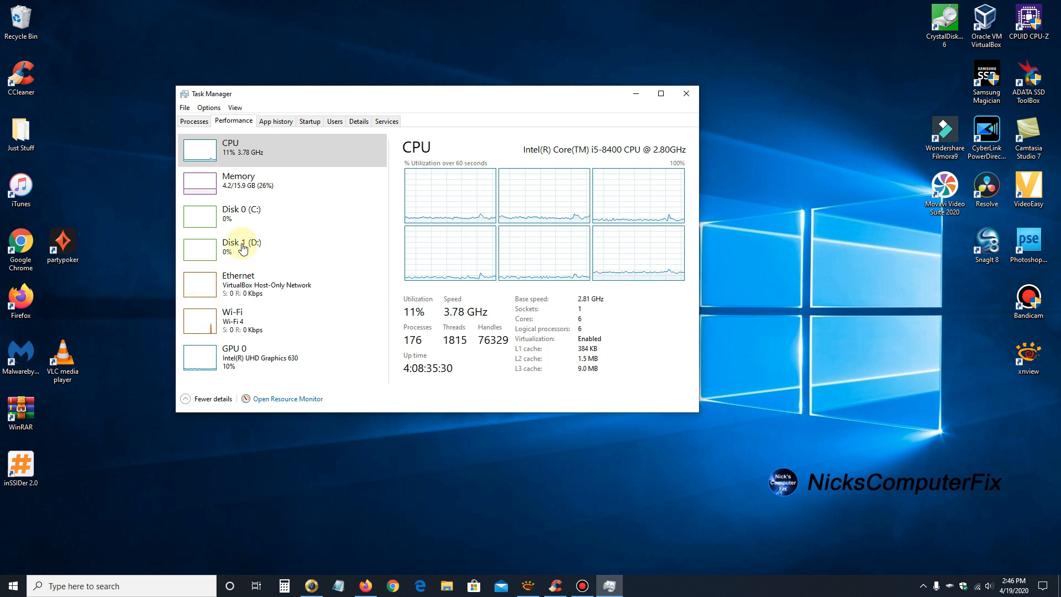
pyautogui.click(237, 180)
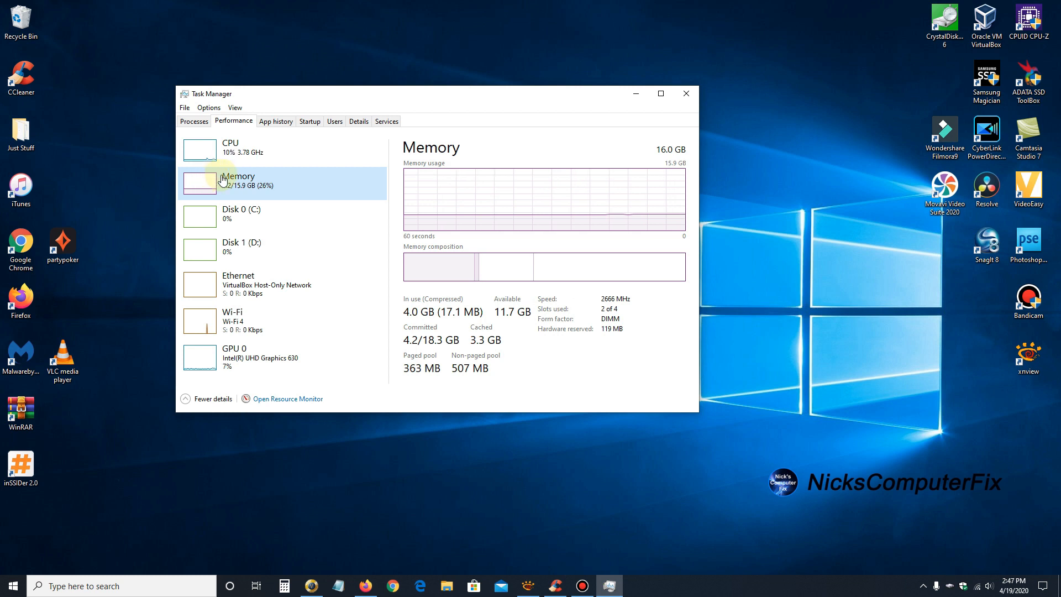
pyautogui.moveTo(526, 190)
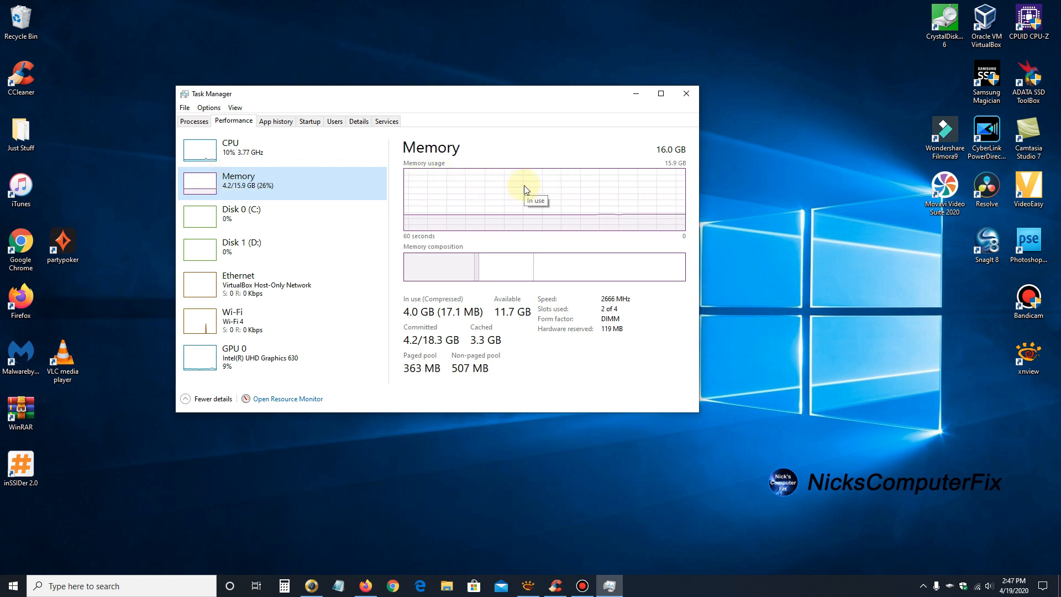
pyautogui.moveTo(525, 217)
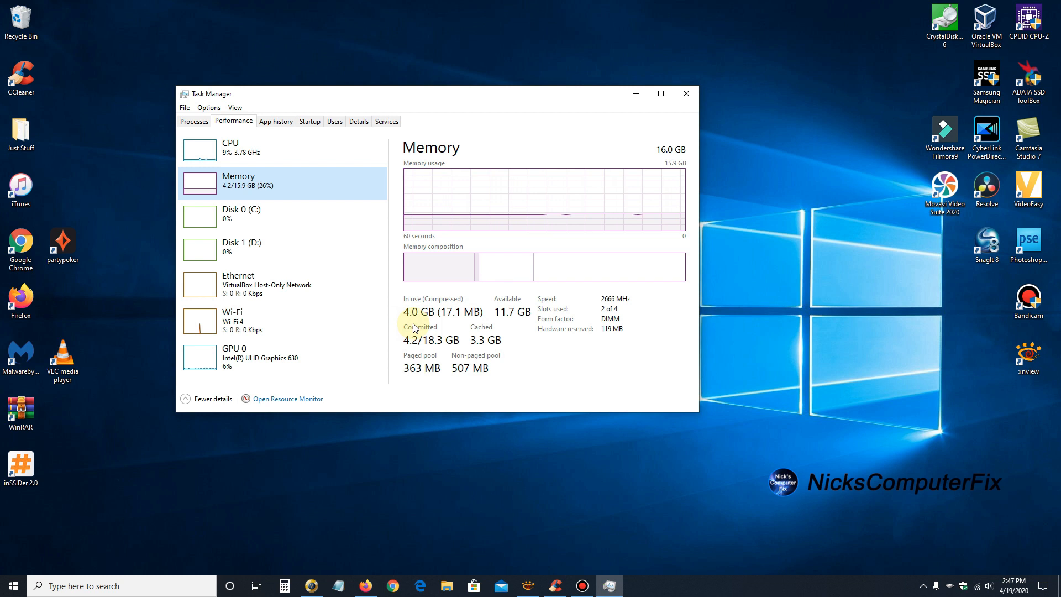
pyautogui.moveTo(510, 328)
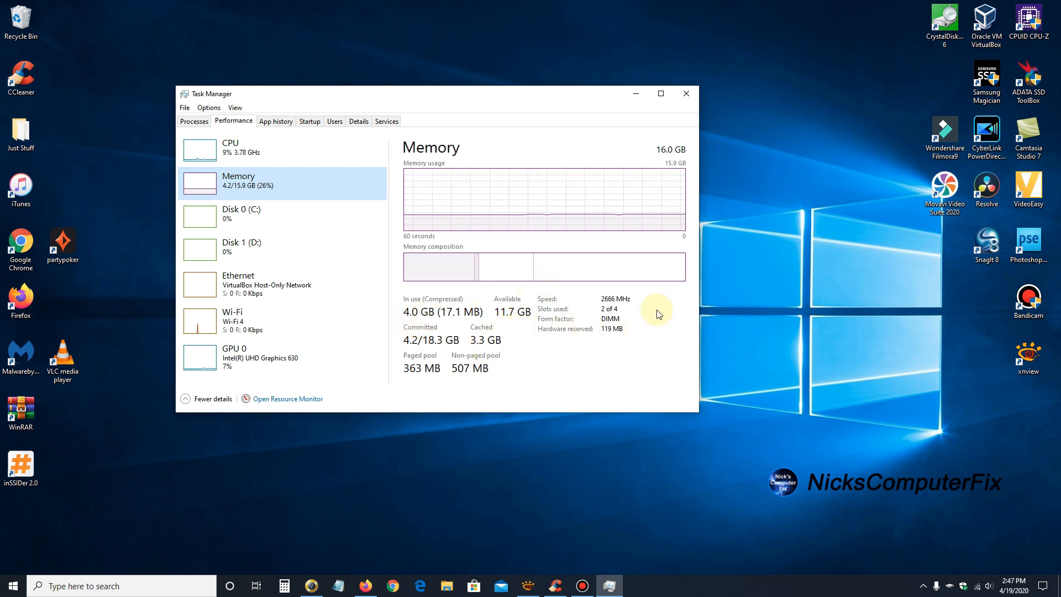
pyautogui.moveTo(666, 162)
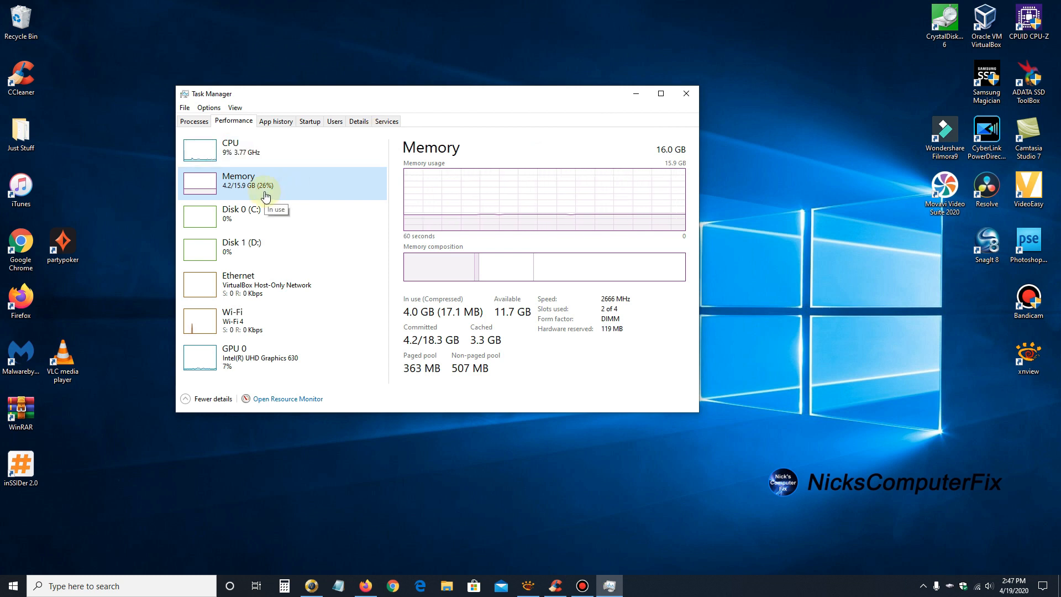
pyautogui.moveTo(331, 309)
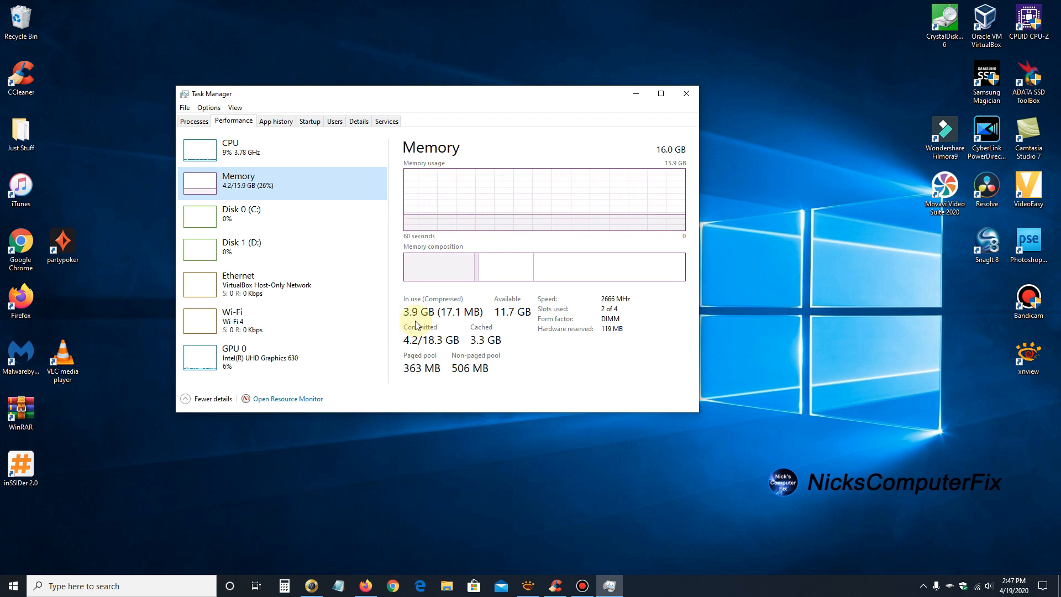
pyautogui.moveTo(669, 359)
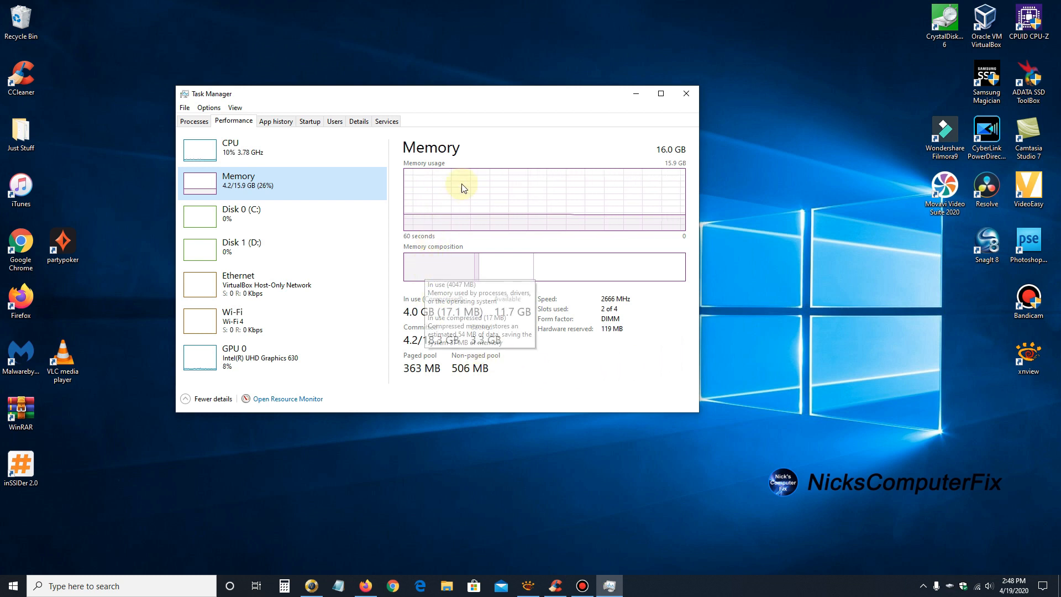
pyautogui.moveTo(667, 157)
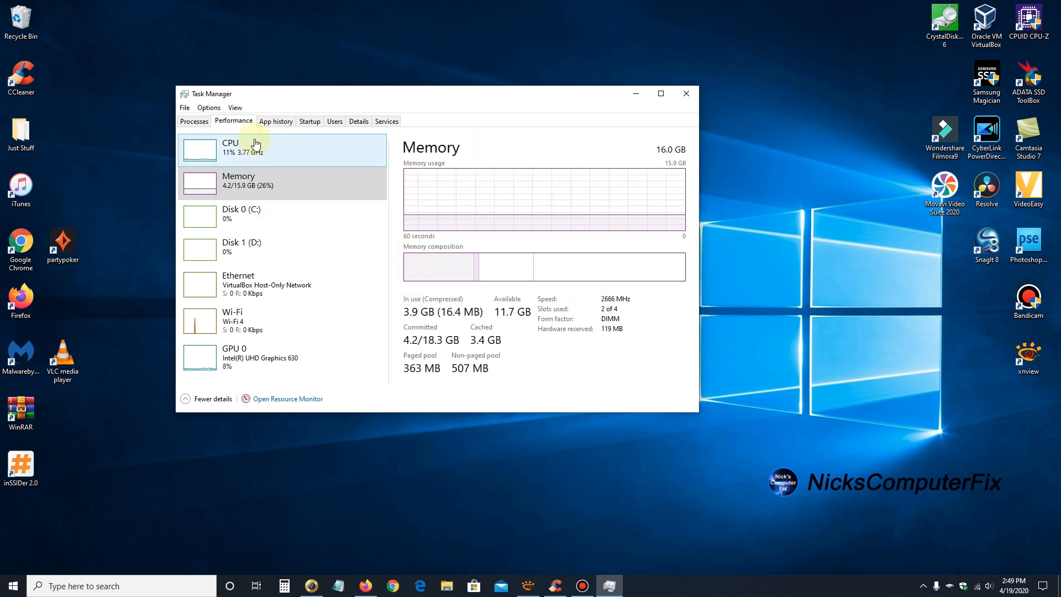
pyautogui.moveTo(213, 359)
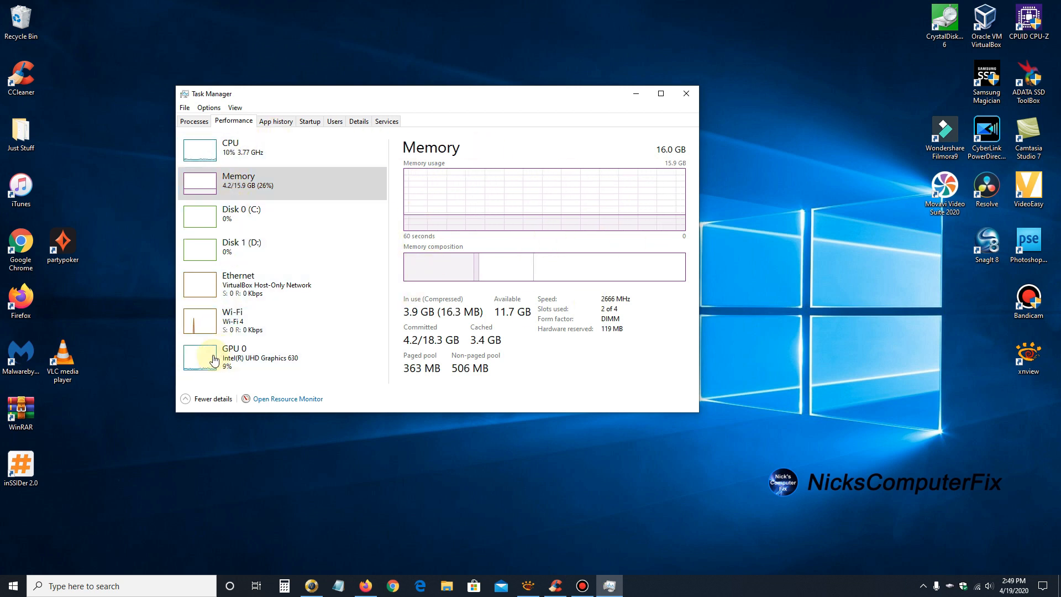
pyautogui.moveTo(274, 147)
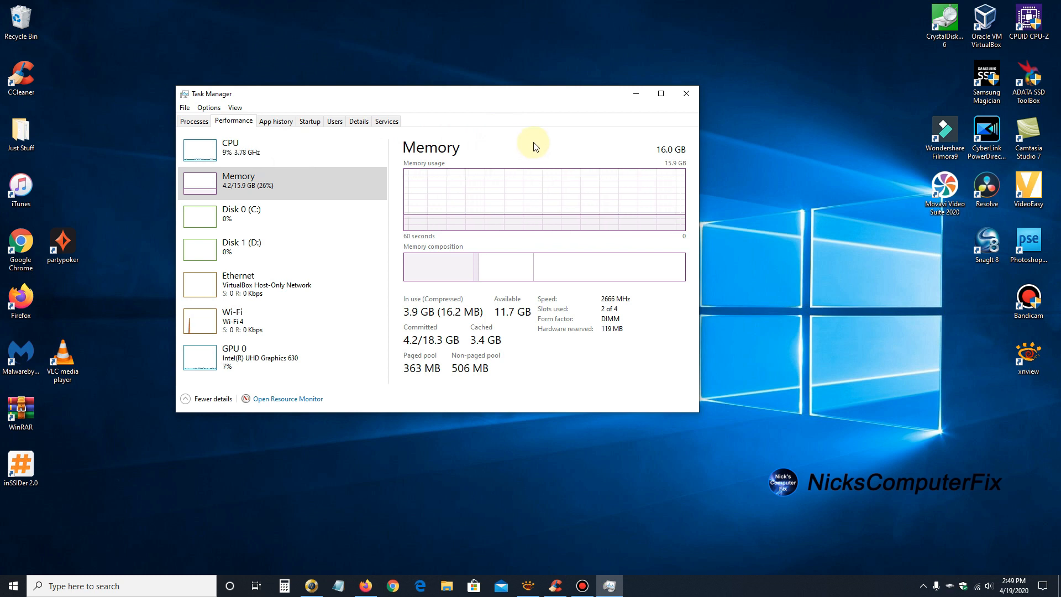
pyautogui.moveTo(545, 146)
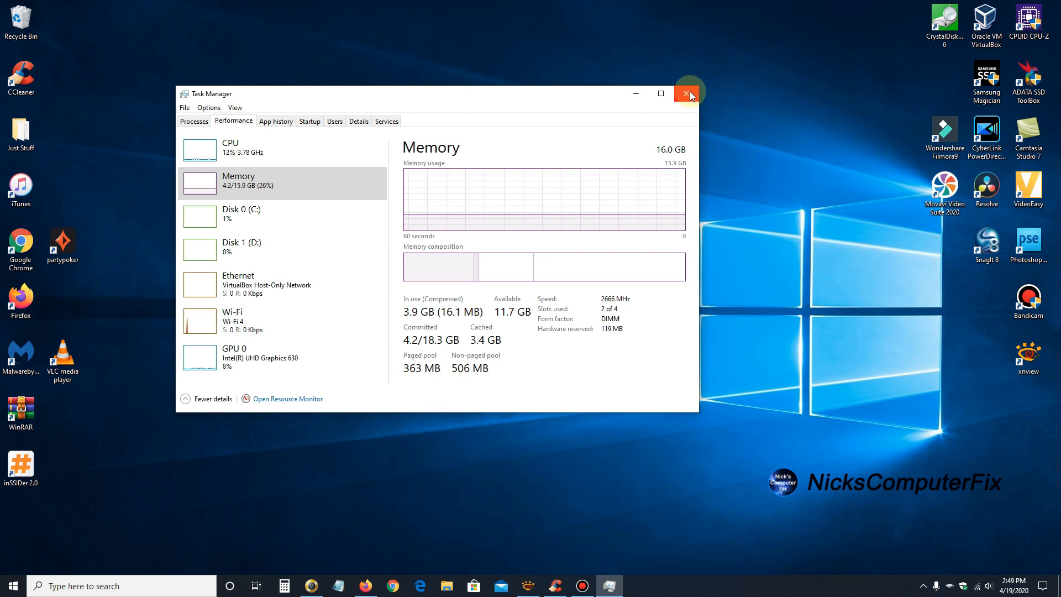
# - Close Task Manager, returning to the desktop
pyautogui.click(689, 94)
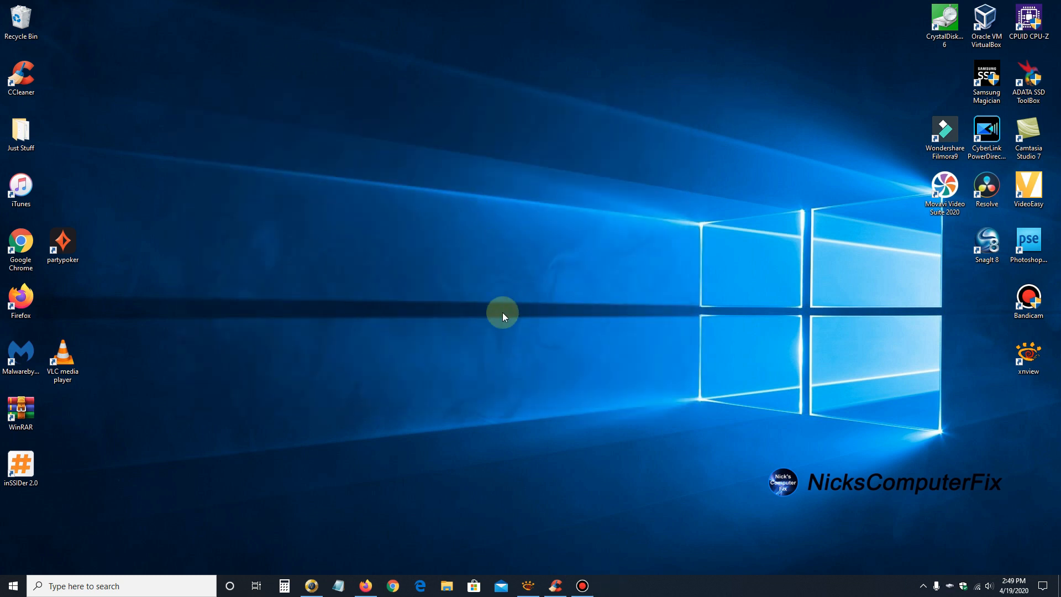
pyautogui.moveTo(444, 302)
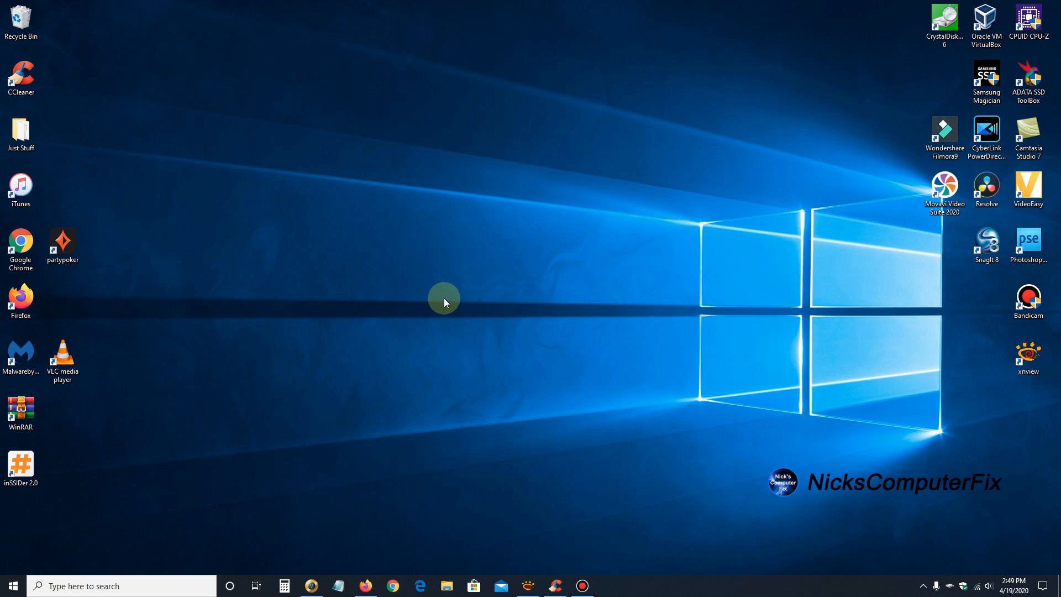
pyautogui.moveTo(497, 303)
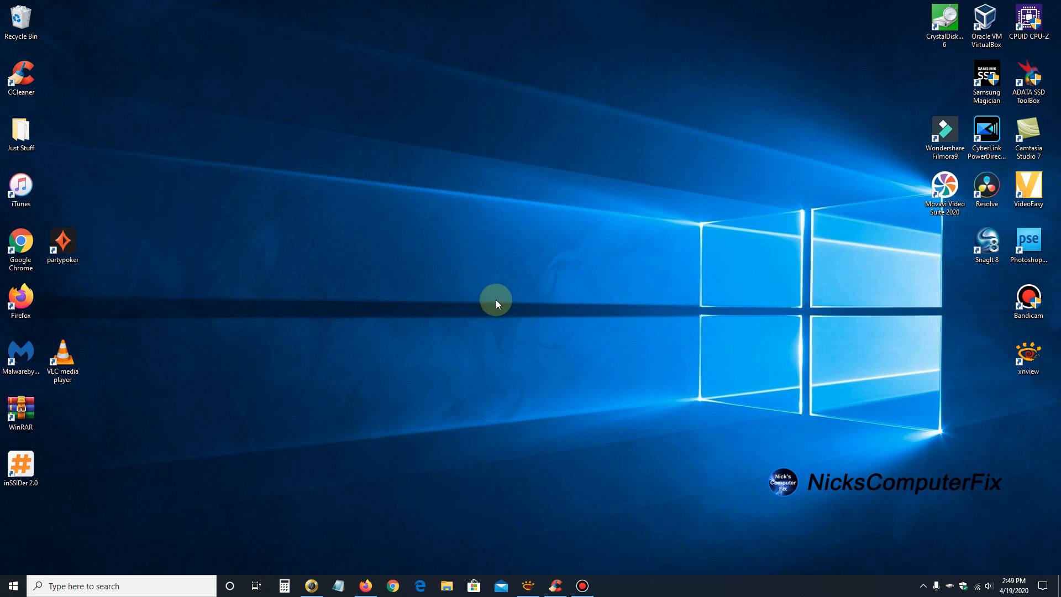
pyautogui.moveTo(519, 309)
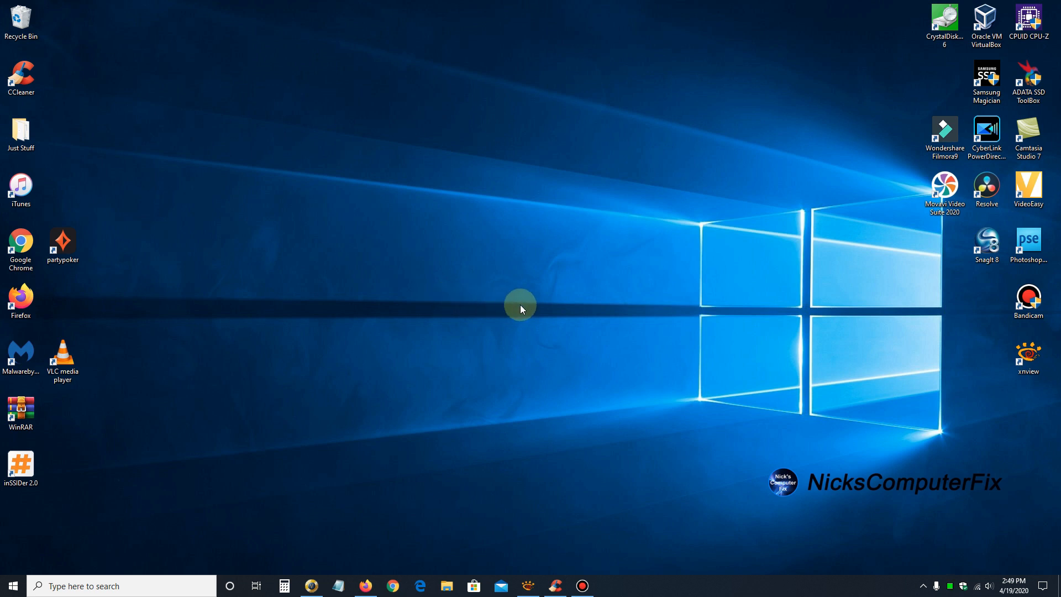
pyautogui.moveTo(519, 302)
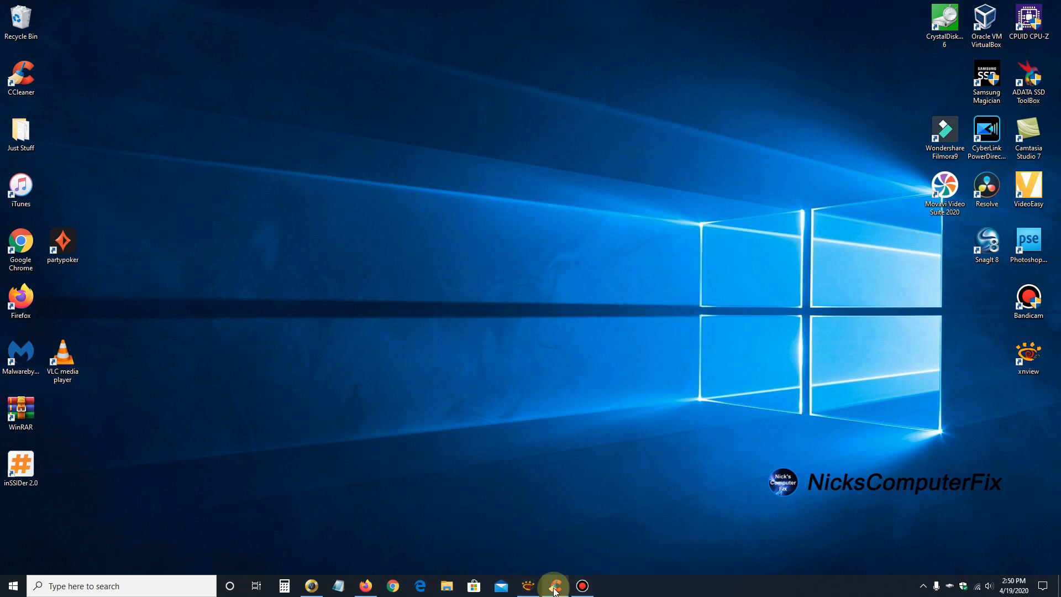
# - Open CCleaner's Custom Clean and review the ticked Windows and Applications items
pyautogui.click(554, 585)
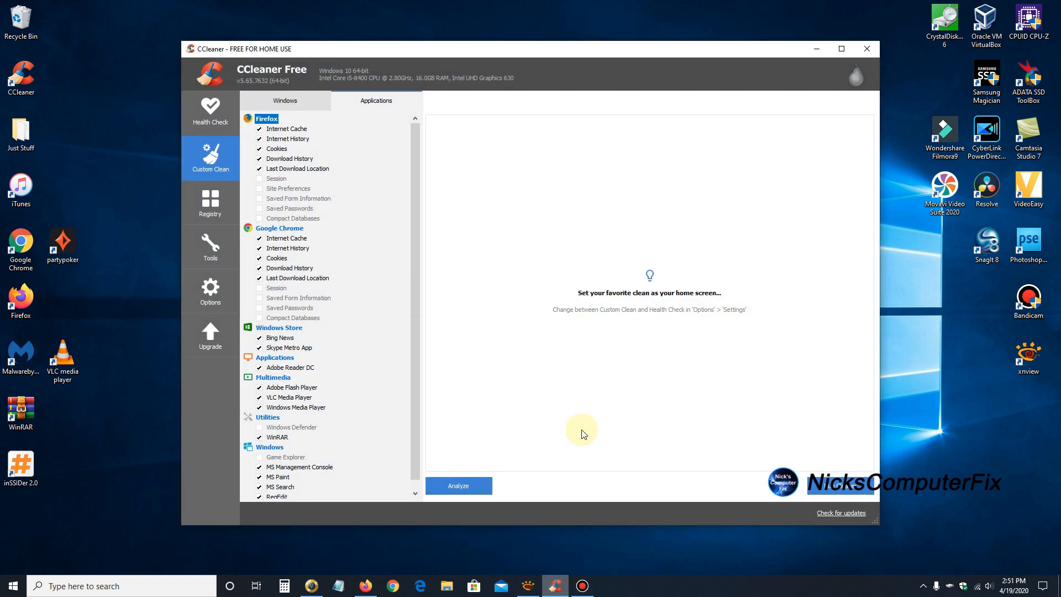
pyautogui.moveTo(573, 354)
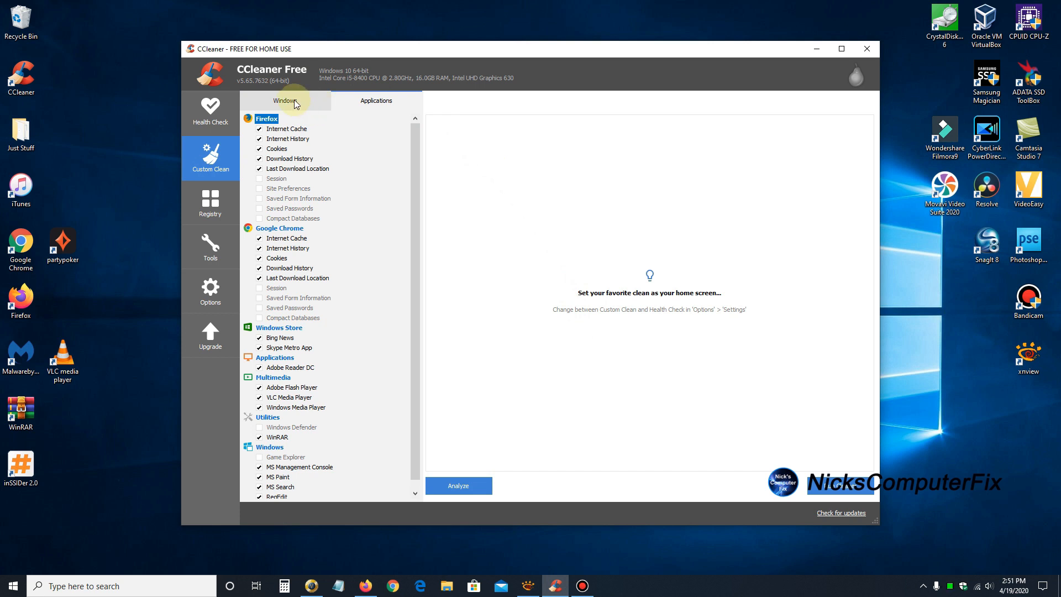
pyautogui.click(285, 100)
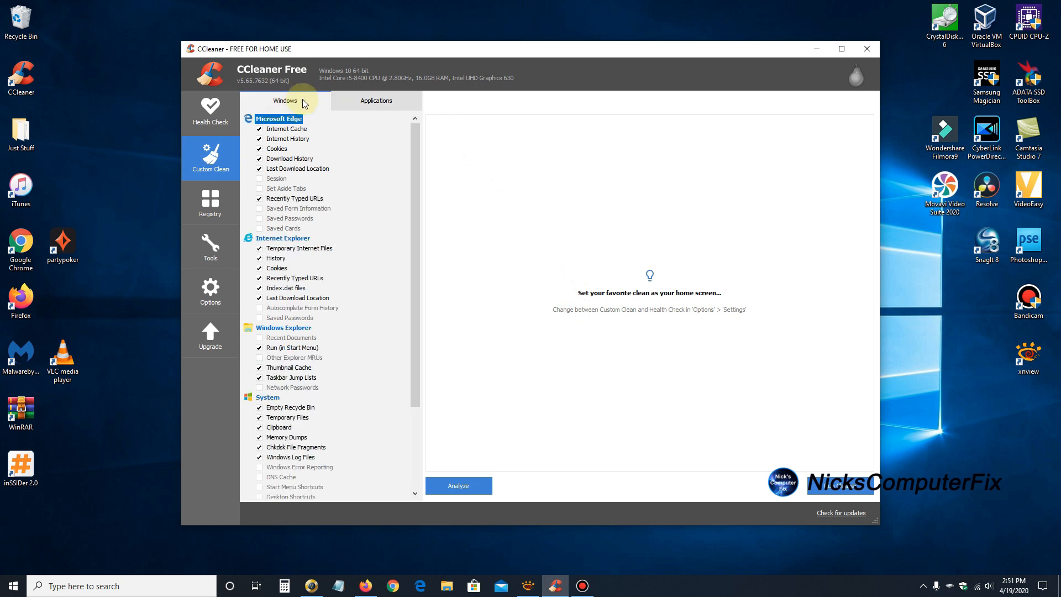
pyautogui.click(375, 100)
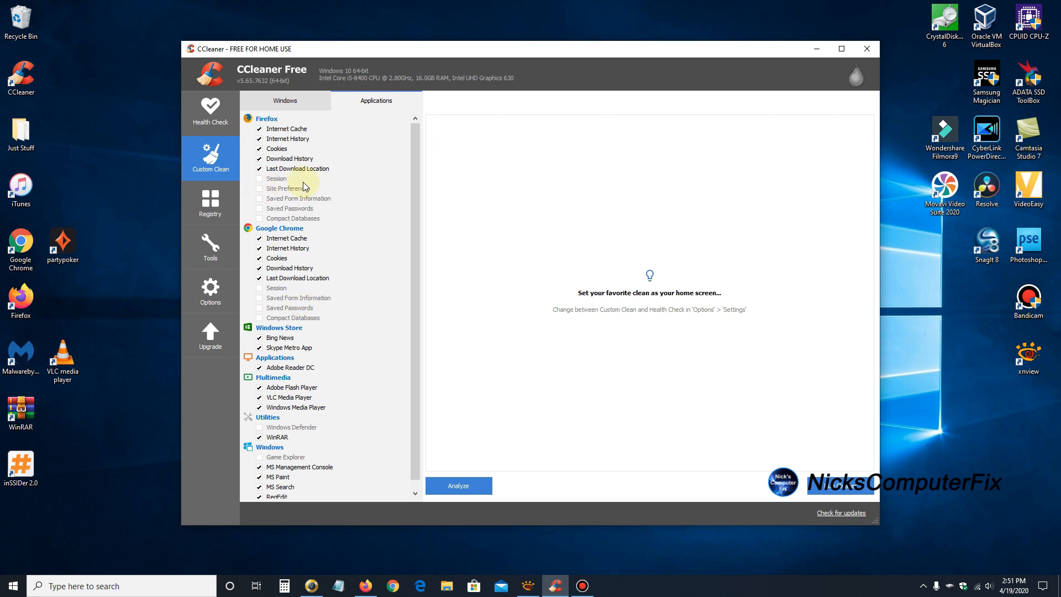
pyautogui.scroll(-3)
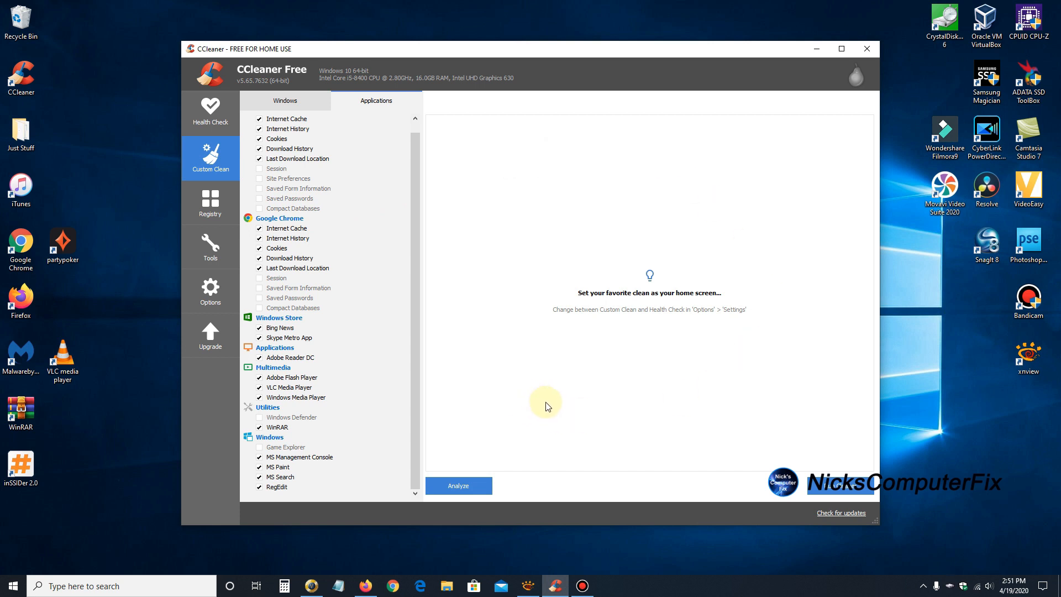
pyautogui.moveTo(823, 491)
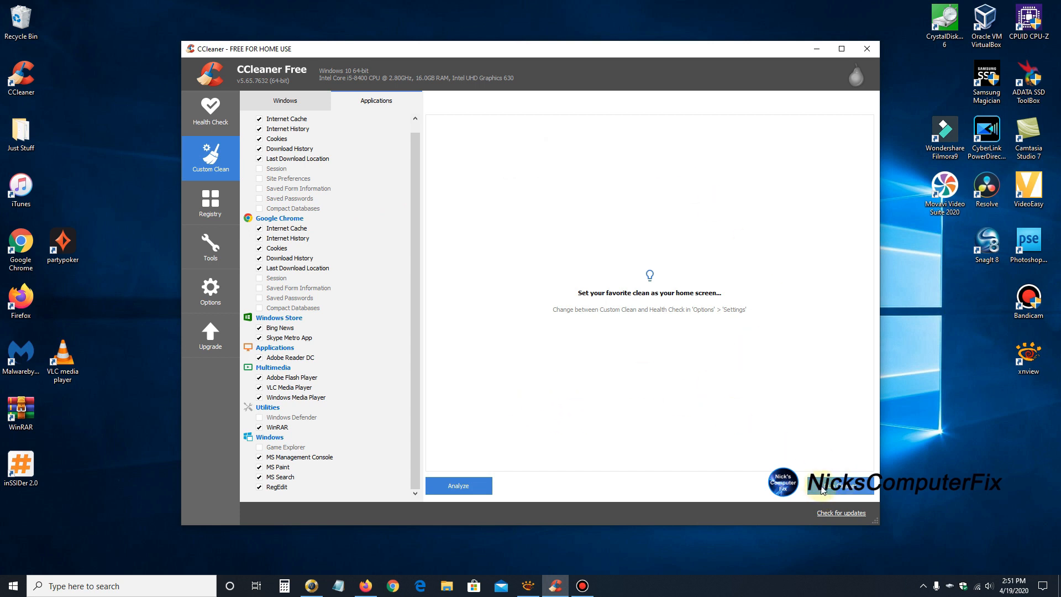
# - Run the cleaner, keeping Firefox open, removing 196.6 MB of junk
pyautogui.click(457, 485)
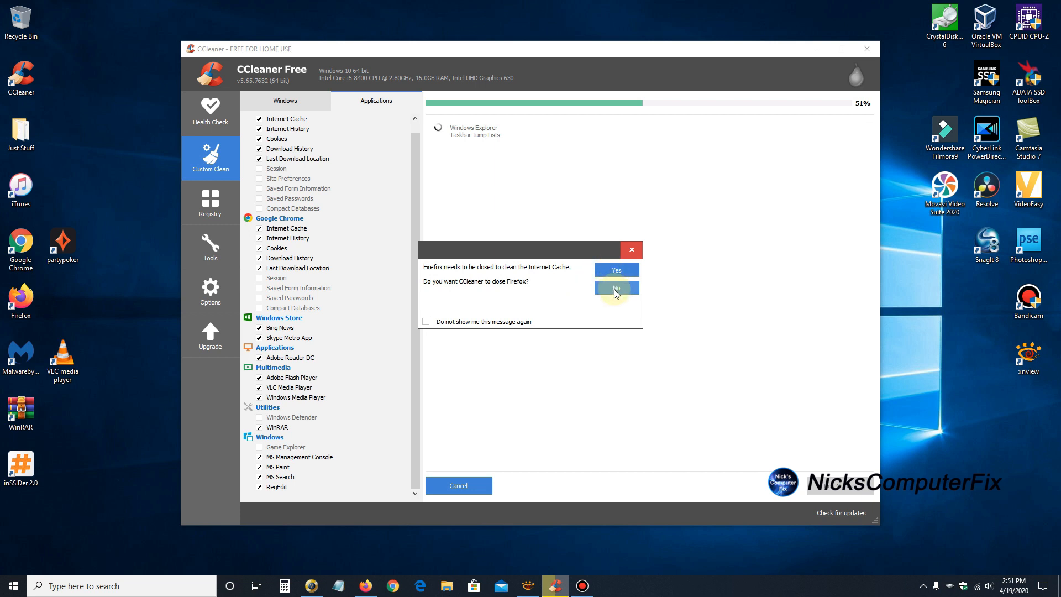
pyautogui.click(615, 287)
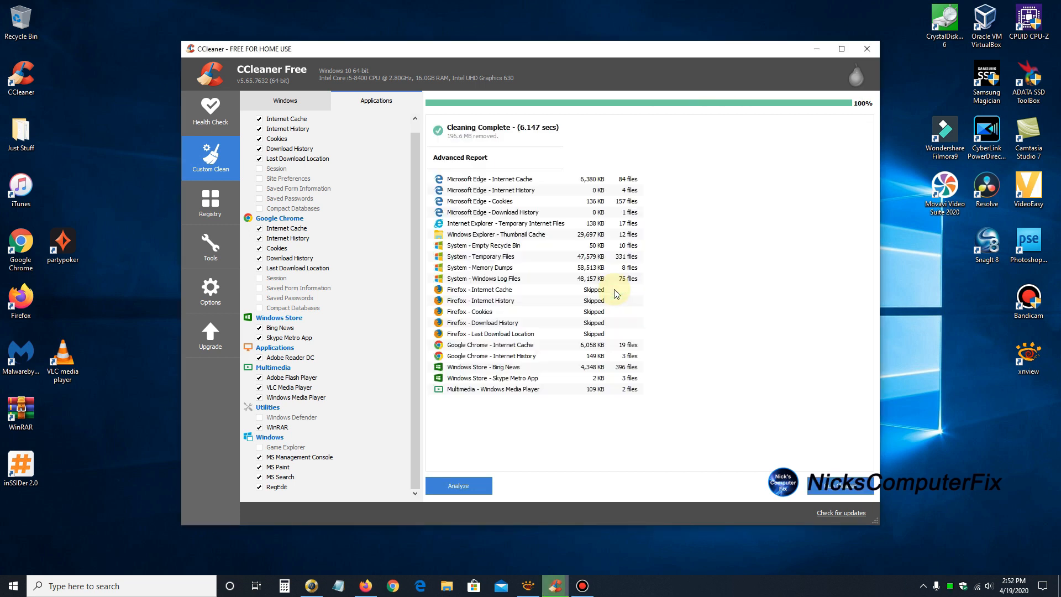
pyautogui.moveTo(516, 165)
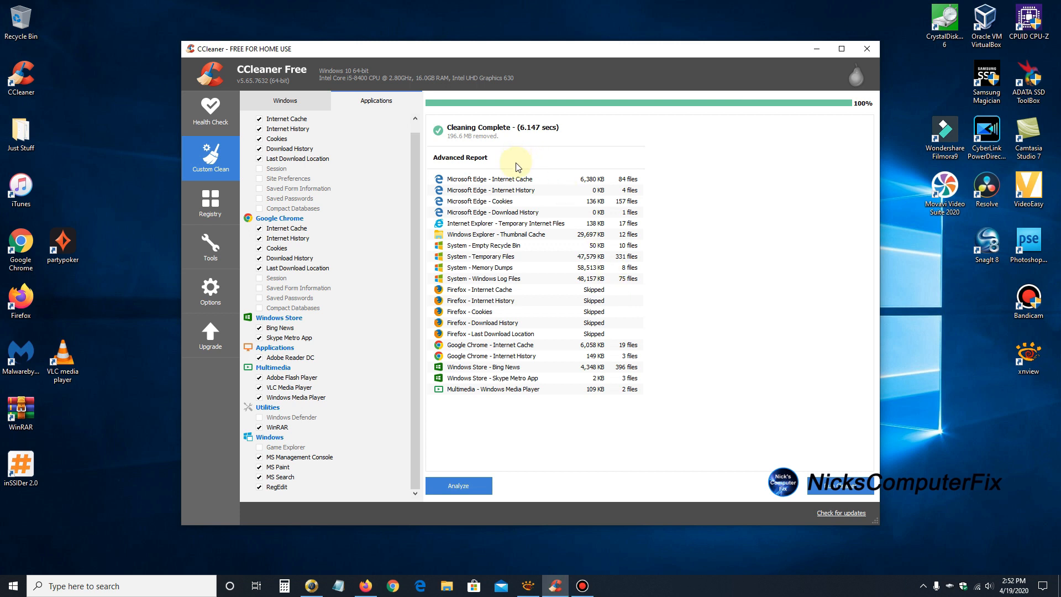
pyautogui.moveTo(502, 395)
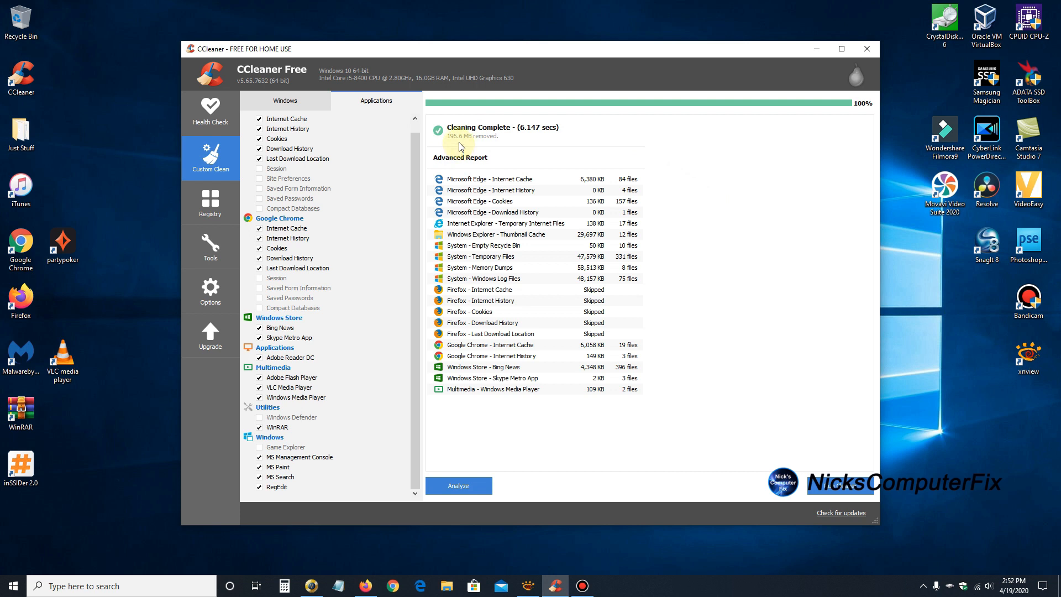
pyautogui.moveTo(459, 146)
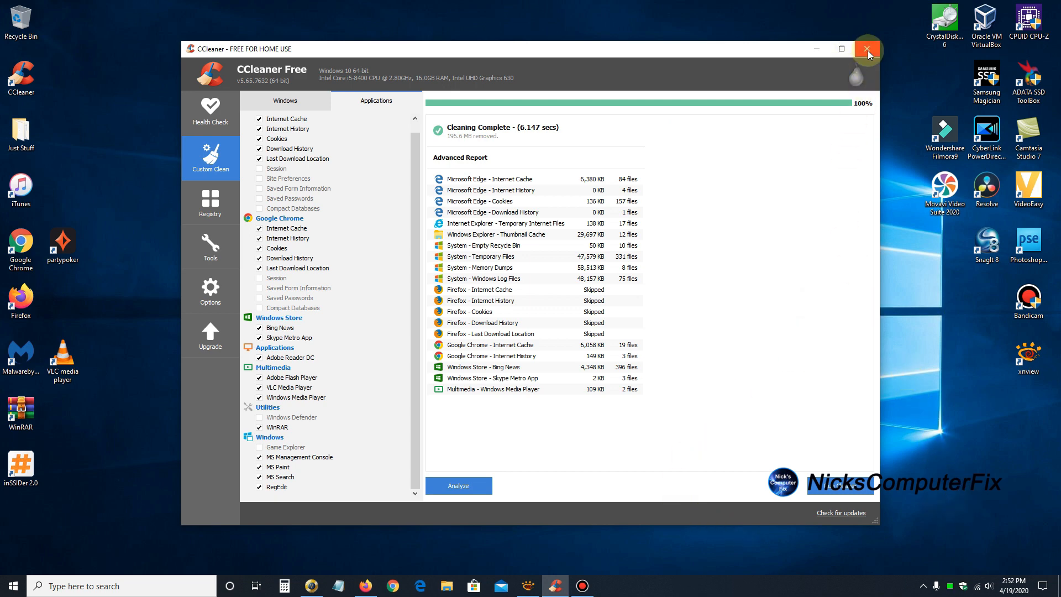
# - Close CCleaner, revealing the Google results for ccleaner in Firefox
pyautogui.click(868, 48)
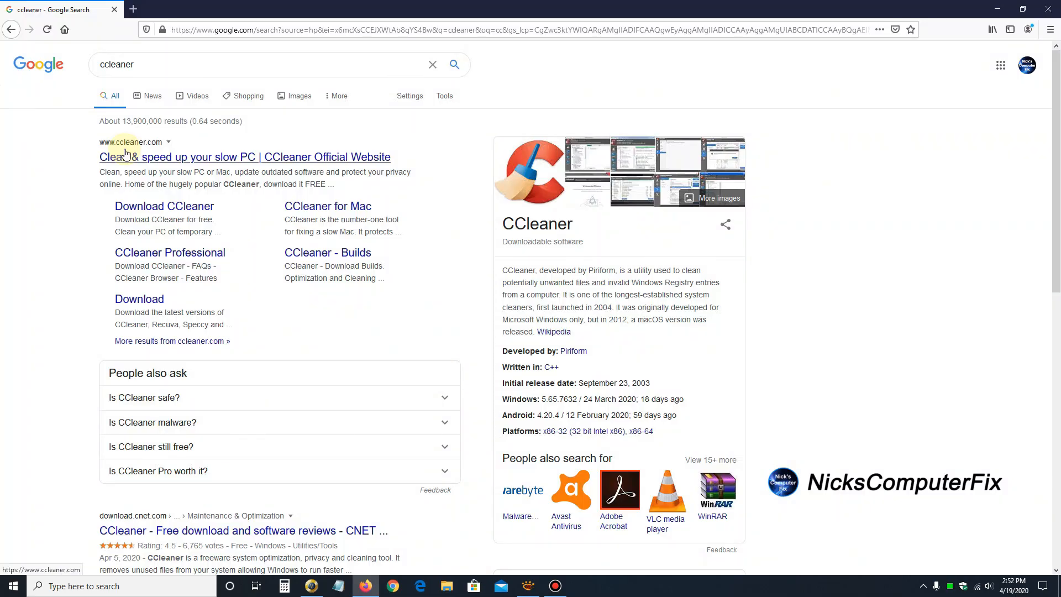
pyautogui.moveTo(145, 153)
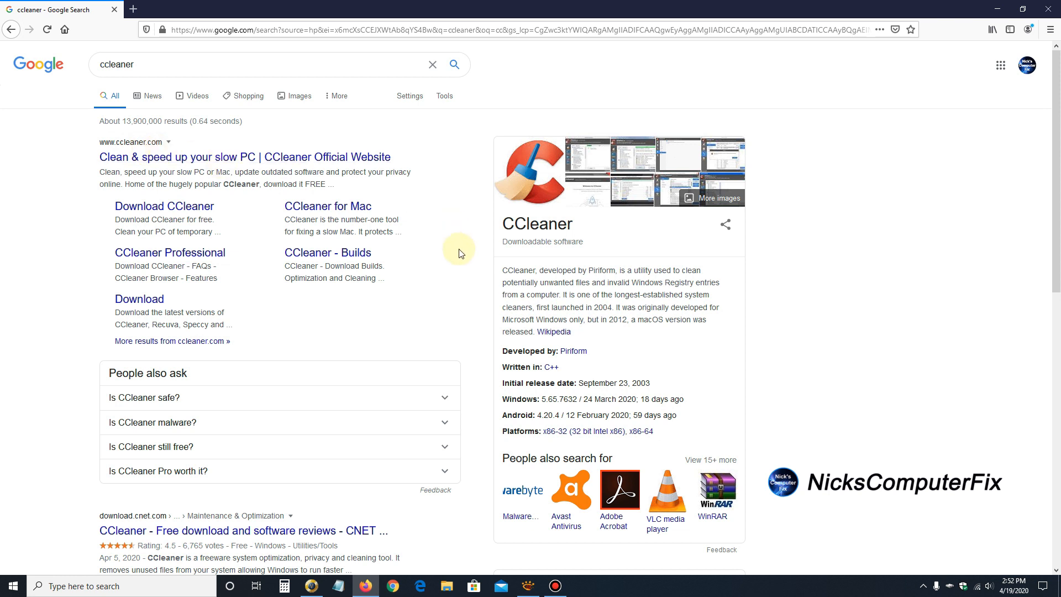
pyautogui.moveTo(459, 235)
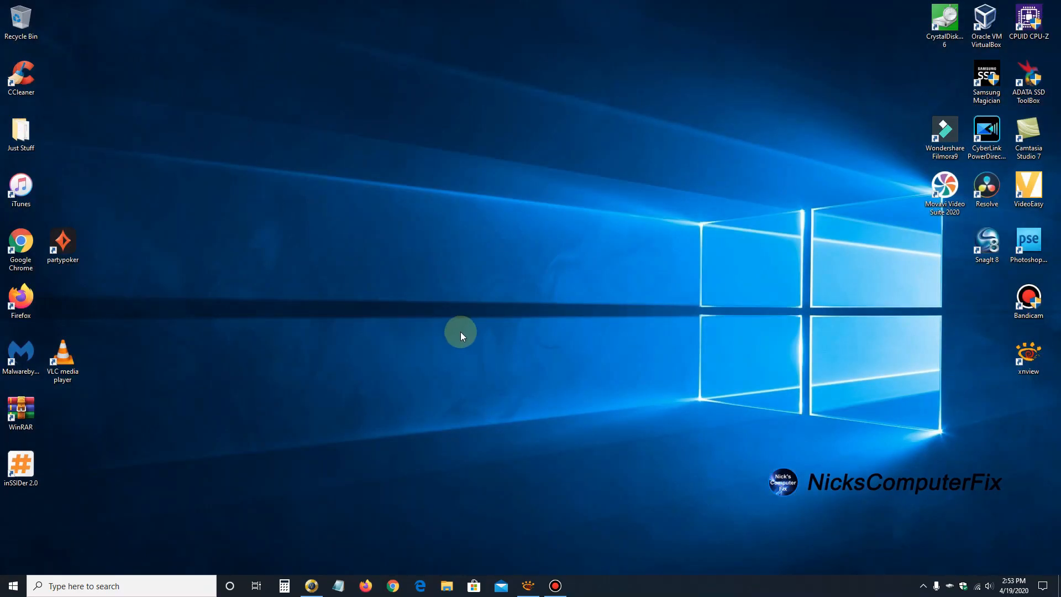
pyautogui.moveTo(458, 334)
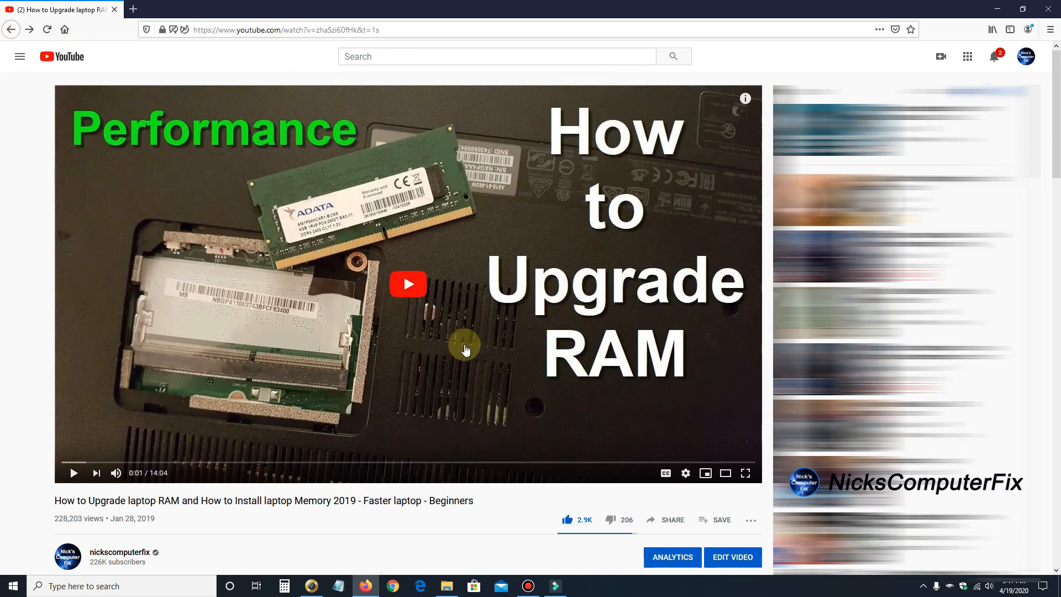
pyautogui.moveTo(594, 414)
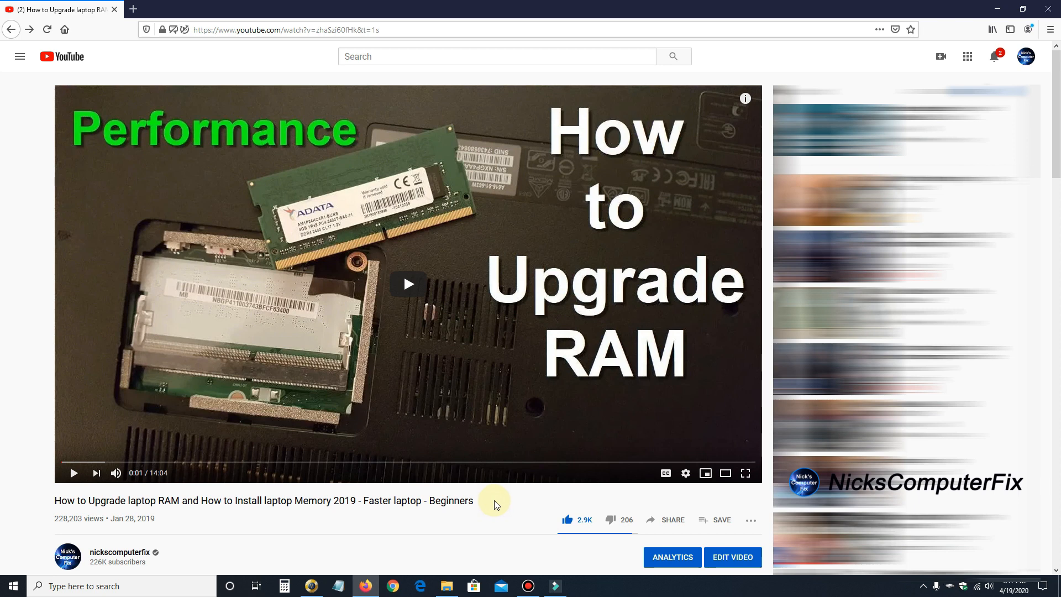
pyautogui.moveTo(198, 232)
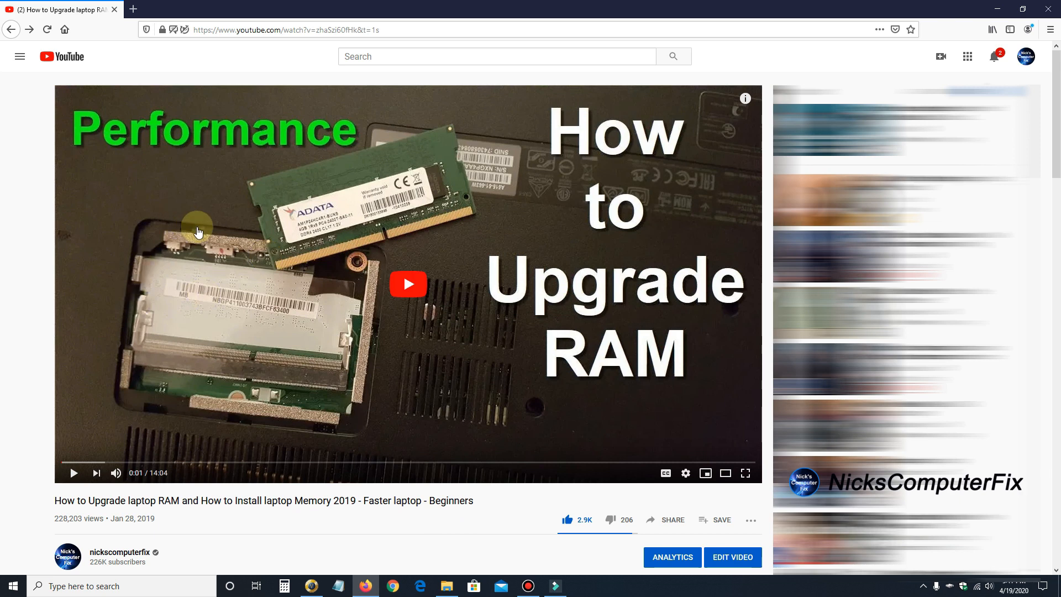
pyautogui.moveTo(399, 284)
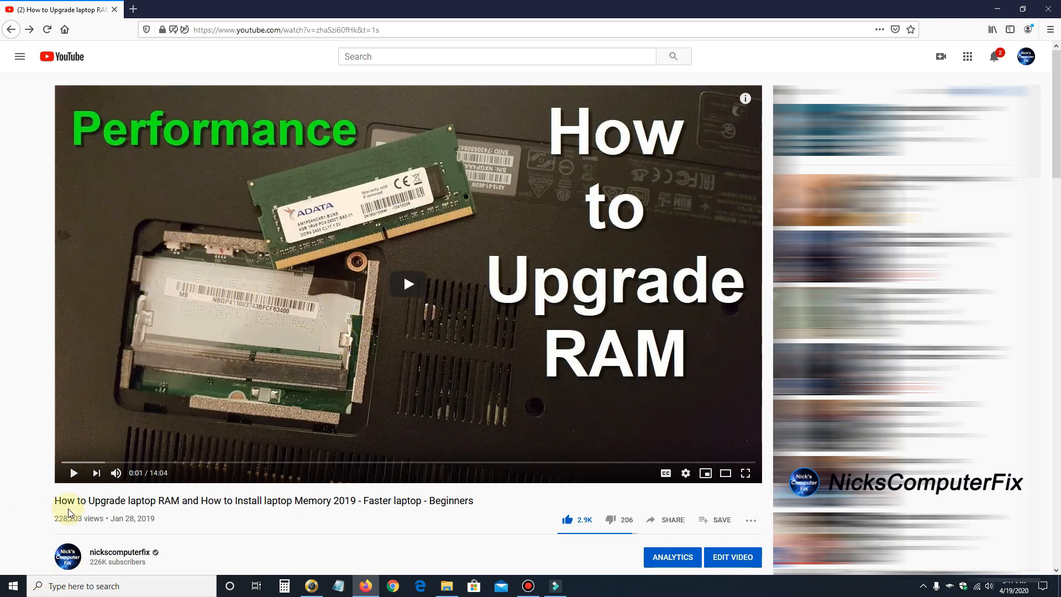
pyautogui.moveTo(283, 531)
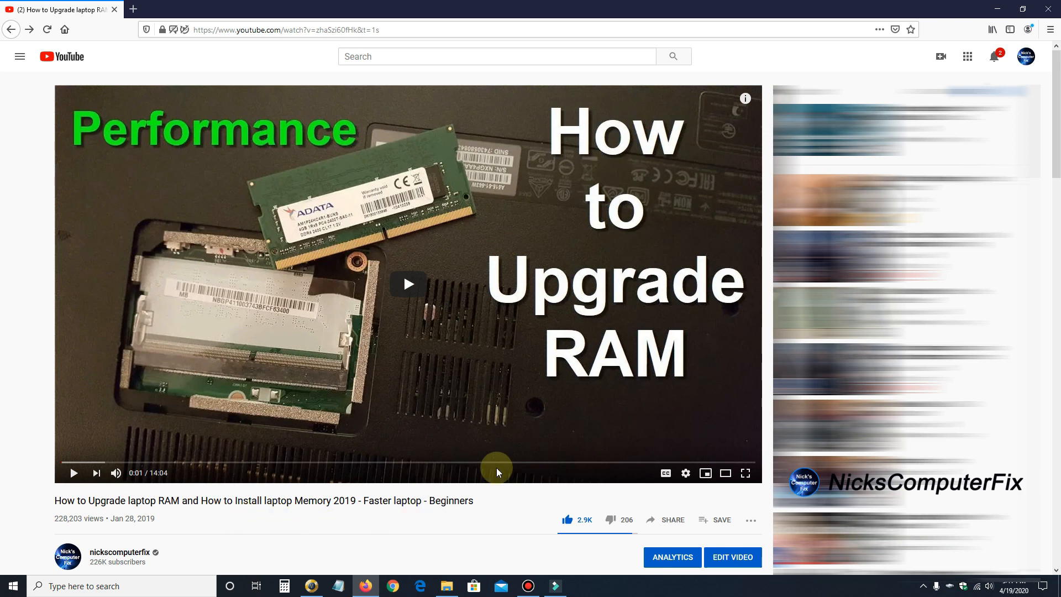
pyautogui.moveTo(494, 506)
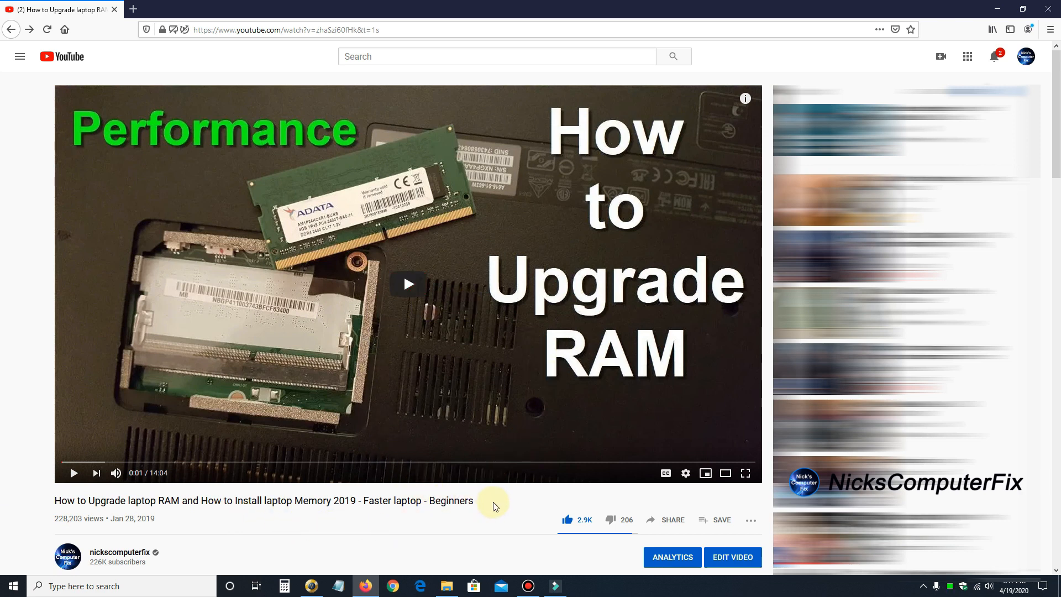